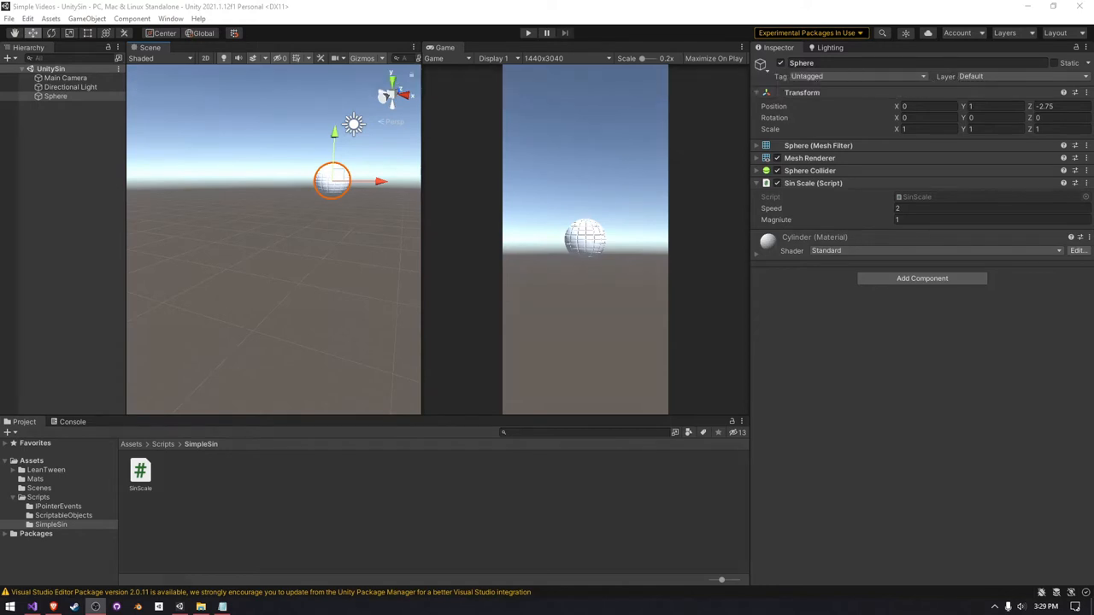
Step: Switch the Unity Game view preview from 1440x3040 to 16:9 Aspect
click(572, 58)
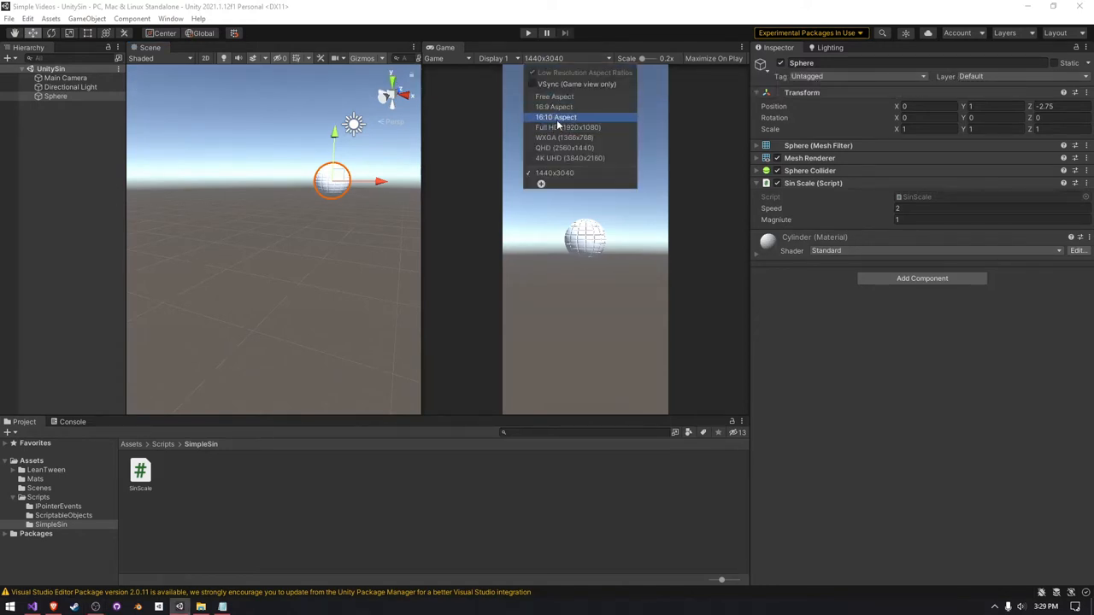
click(553, 106)
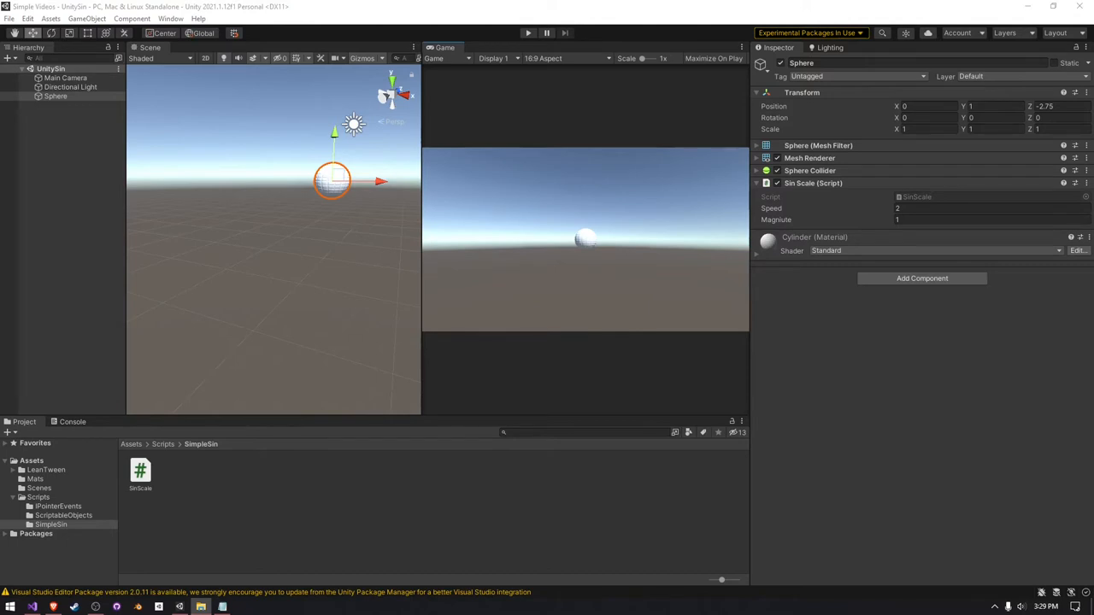
mouse_move(802, 203)
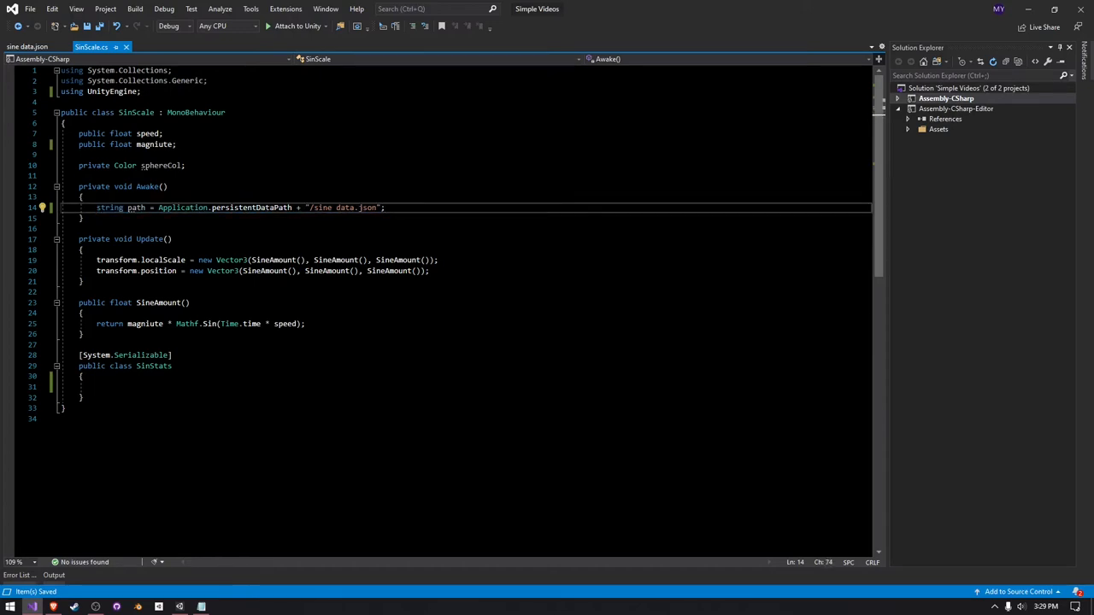
Step: Check sine data.json's field names and add 'using System.IO;' to SinScale
drag(79, 354, 83, 398)
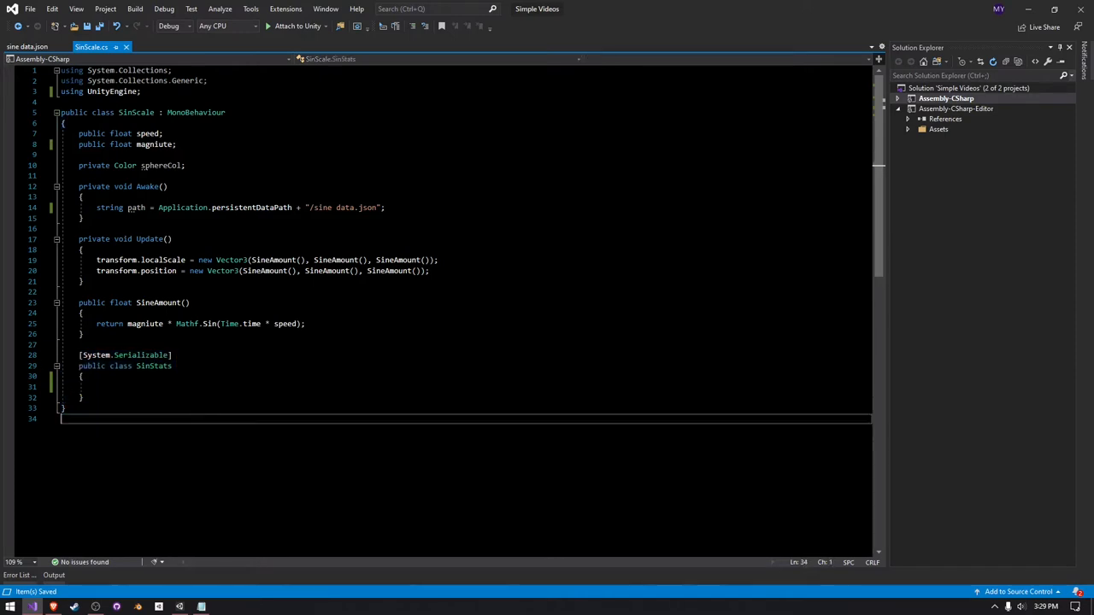
click(25, 45)
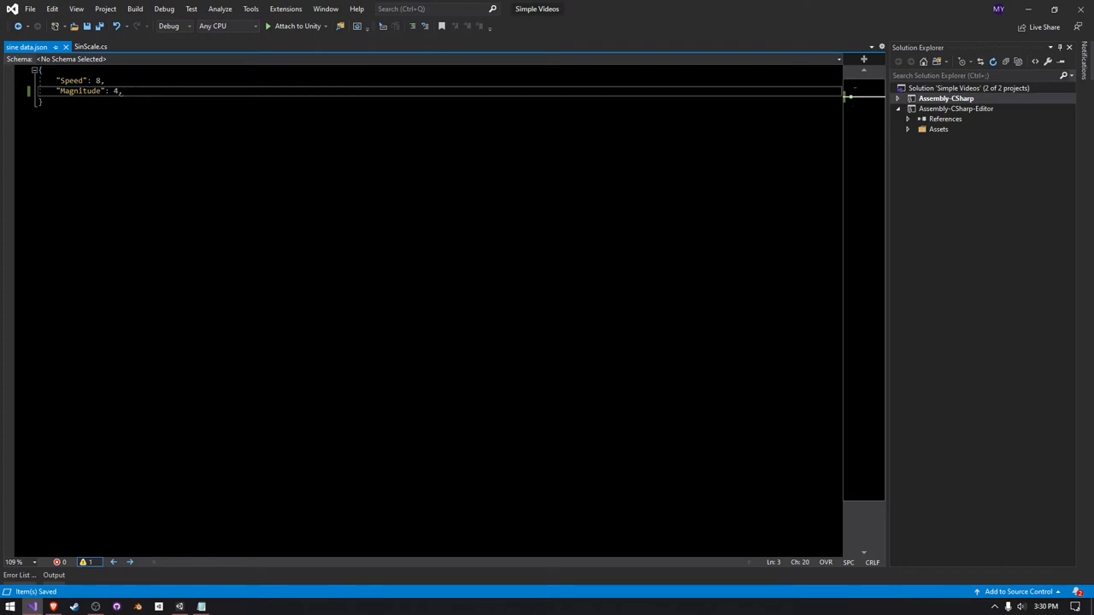
click(89, 46)
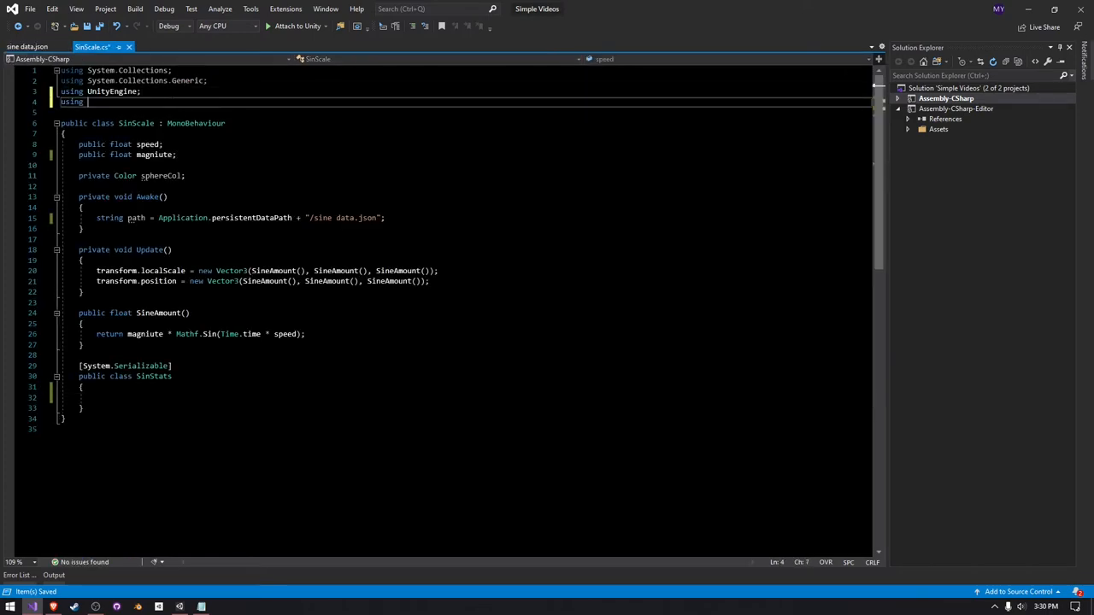
text(System.IO;)
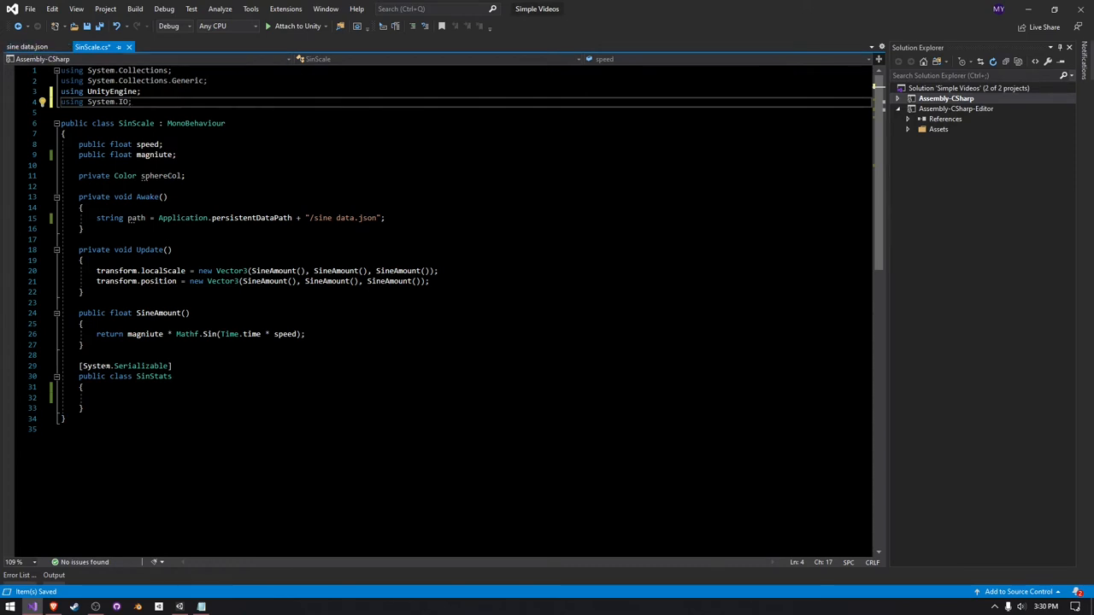
Step: Declare public float Speed and public float Magnitude inside the SinStats class
click(28, 45)
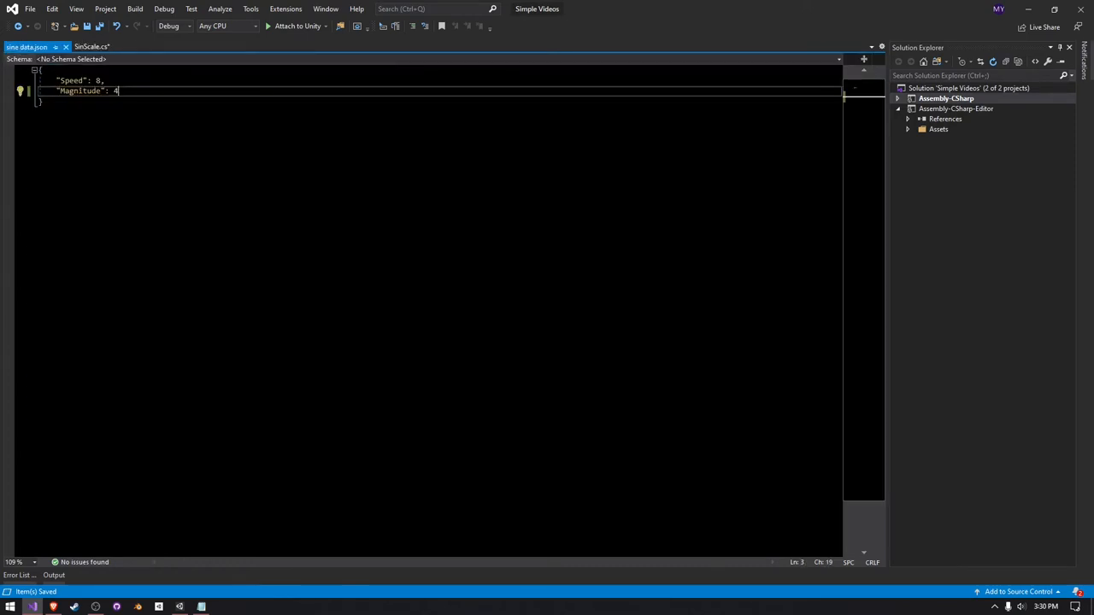
click(92, 46)
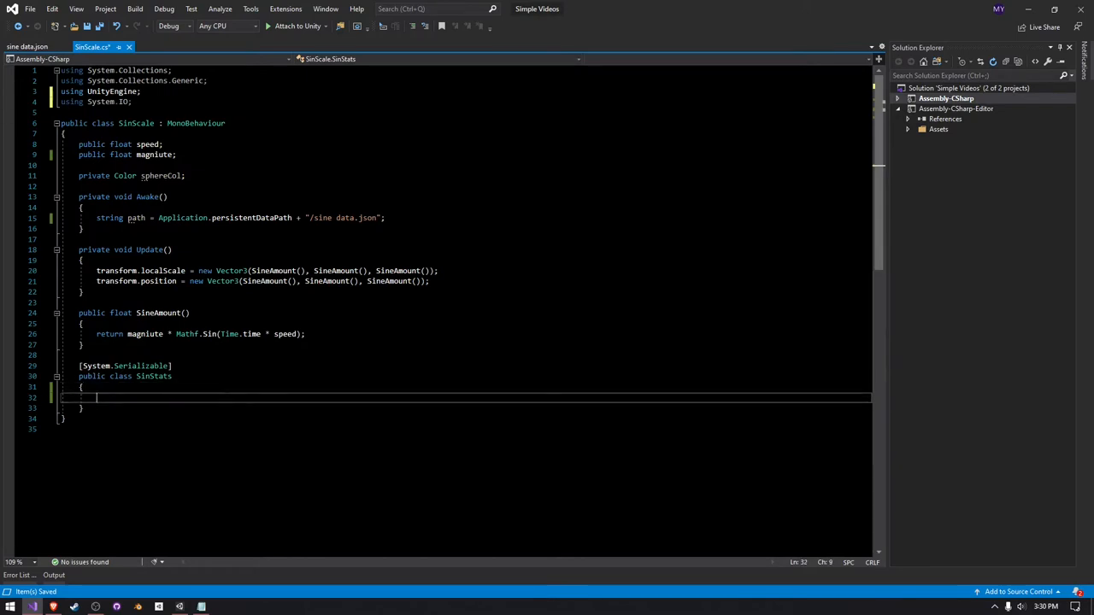
text(public)
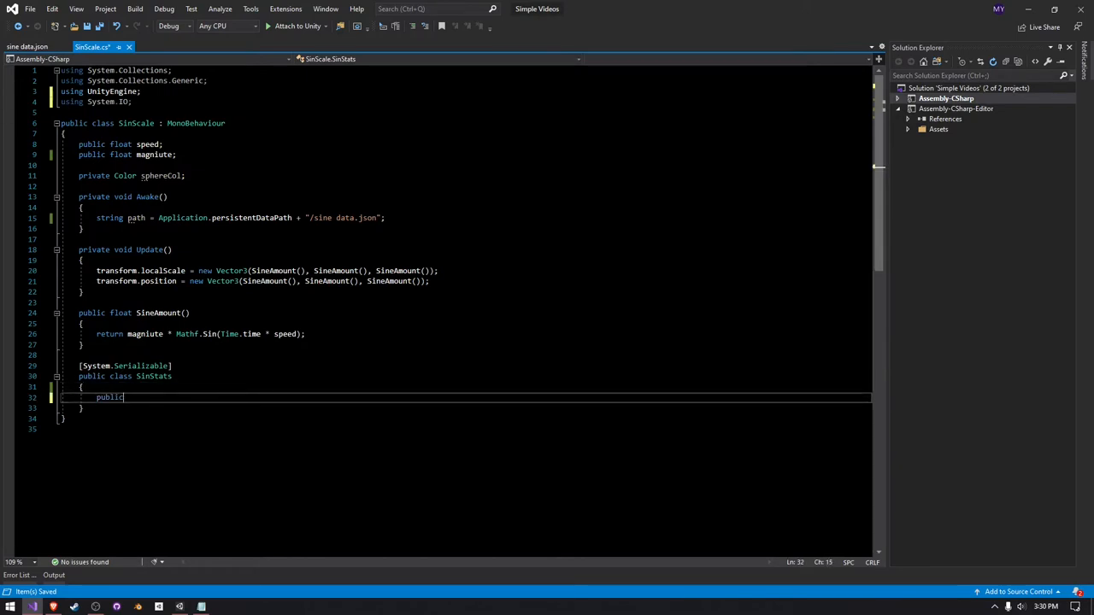
text(float Speed;)
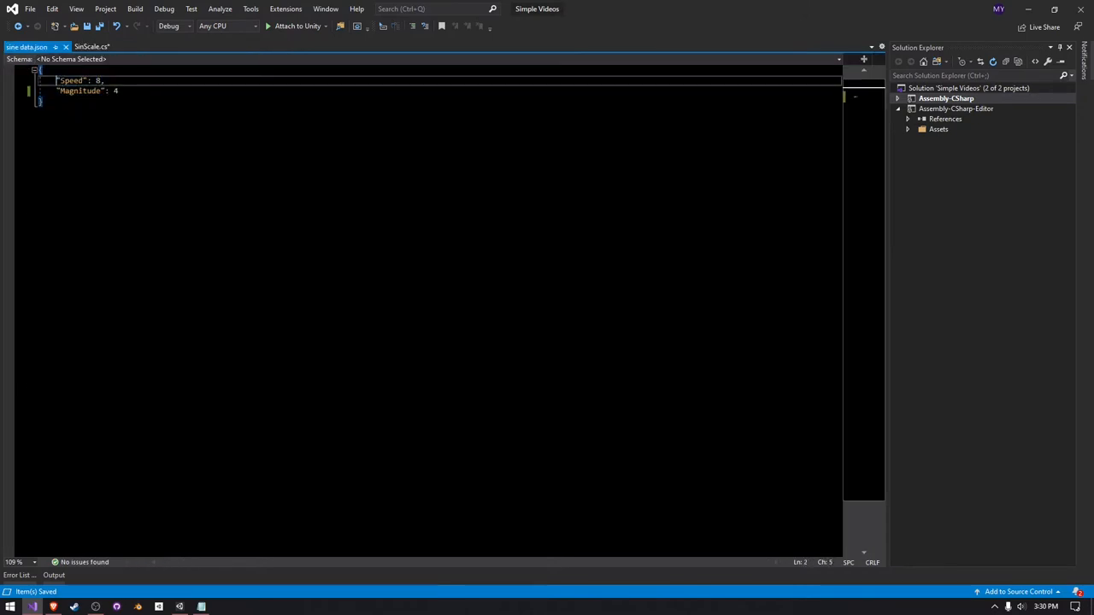
click(86, 47)
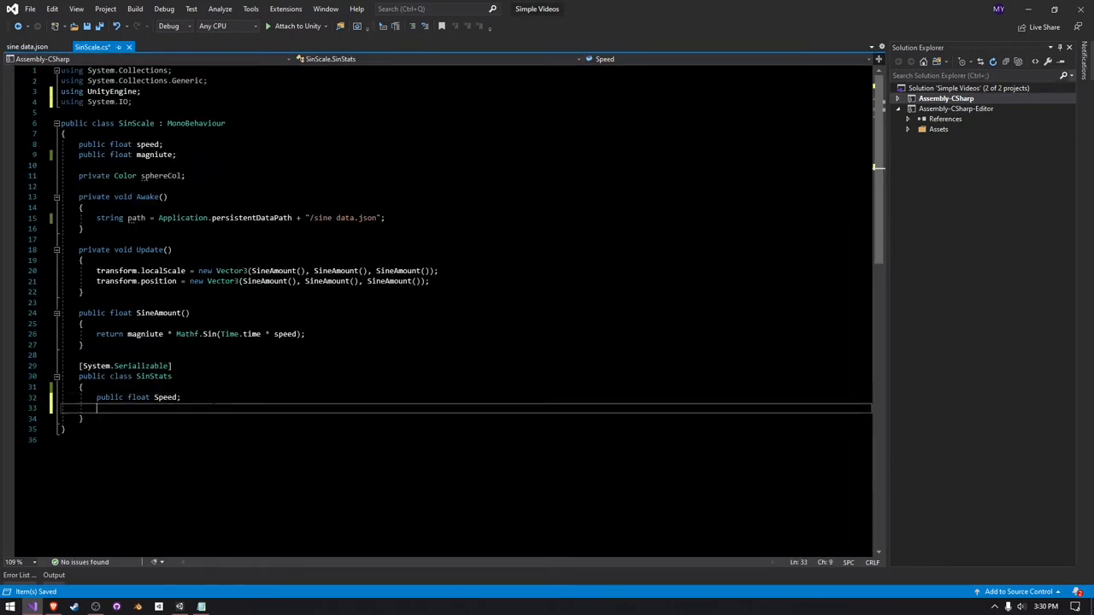
text(public fk)
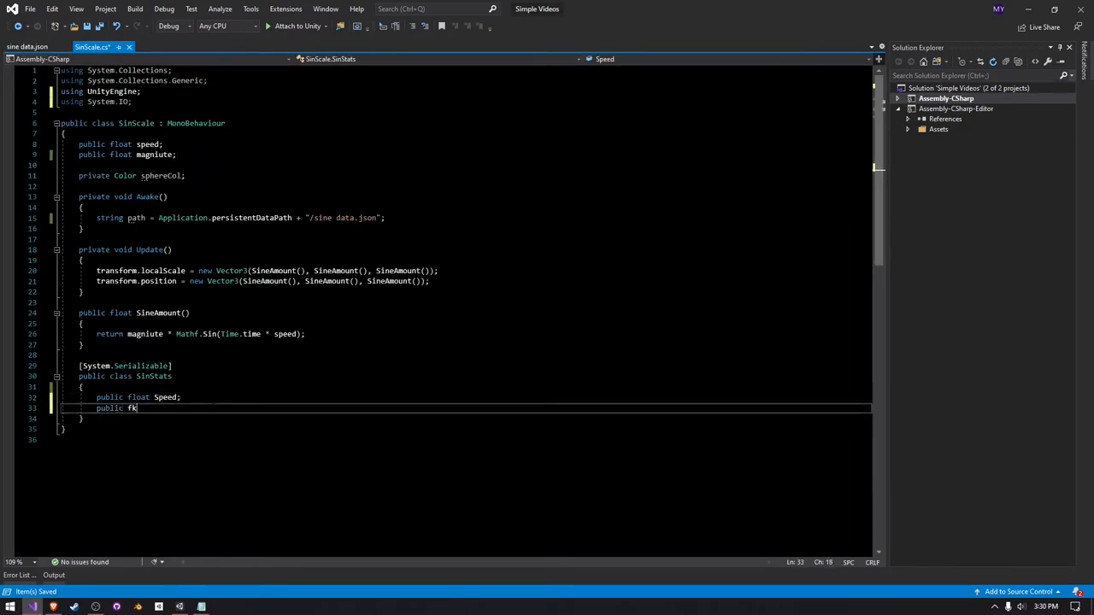
text(loat Magnitude;)
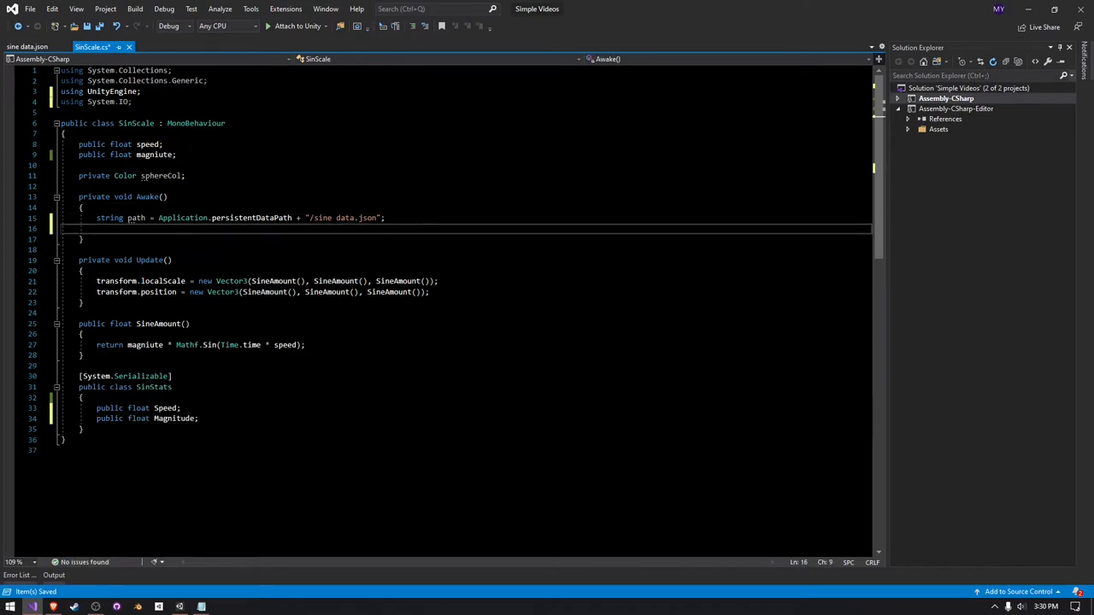
Step: In Awake, add if(File.Exists(path)) and read the file into string json
text(if())
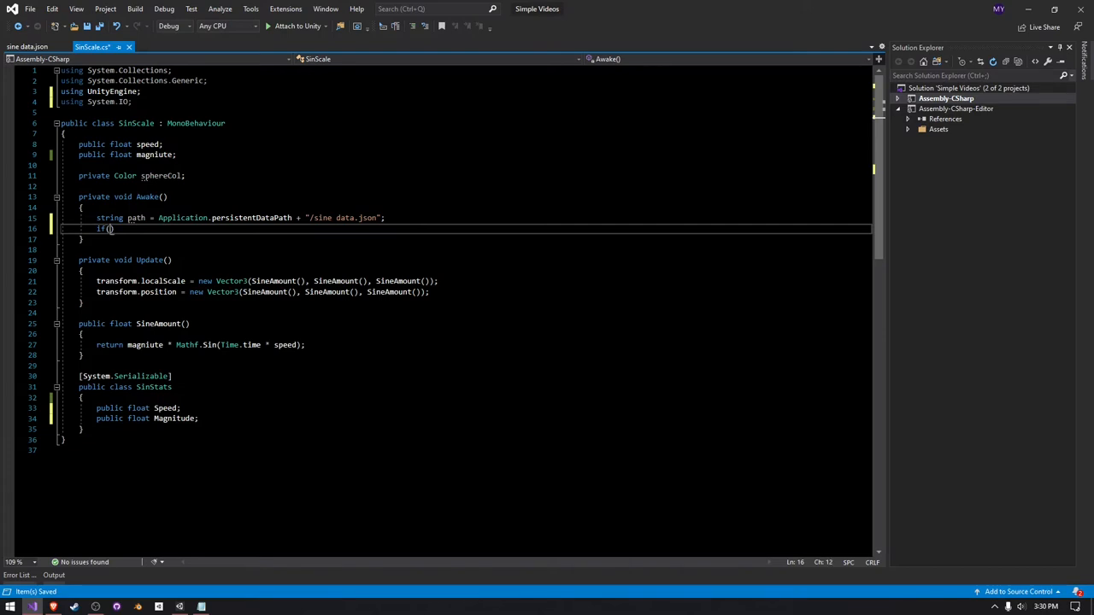
text(File.Exists(path)
text({)
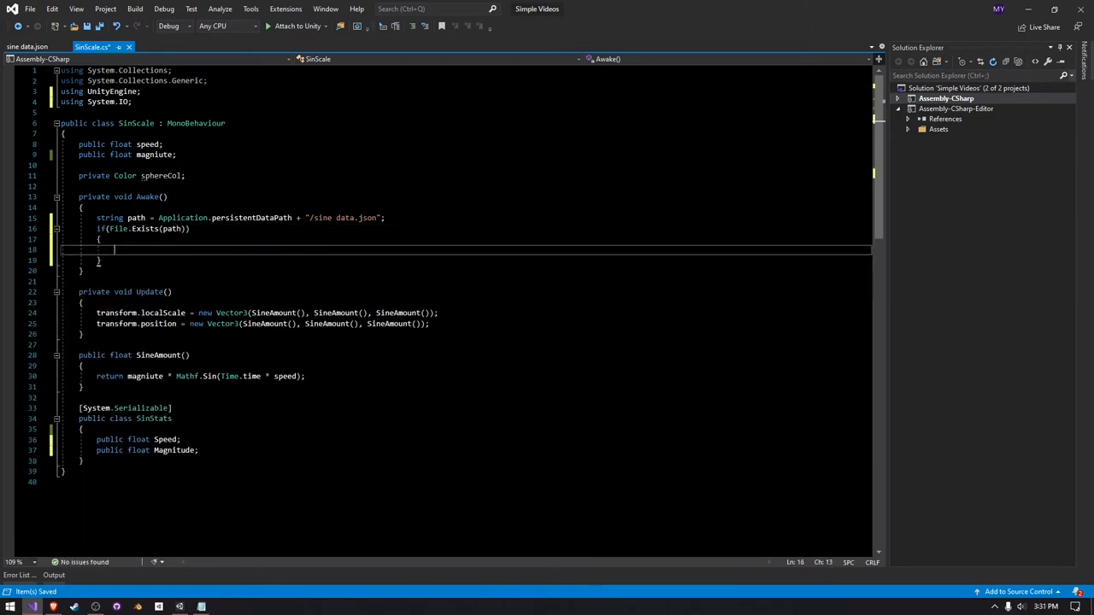
text(string)
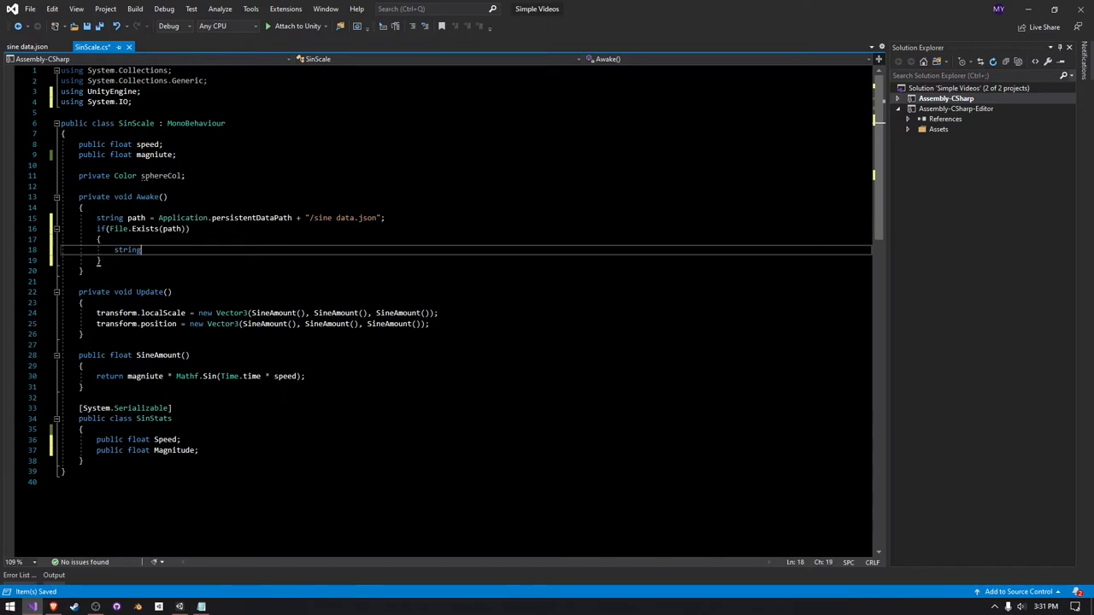
text(json = File)
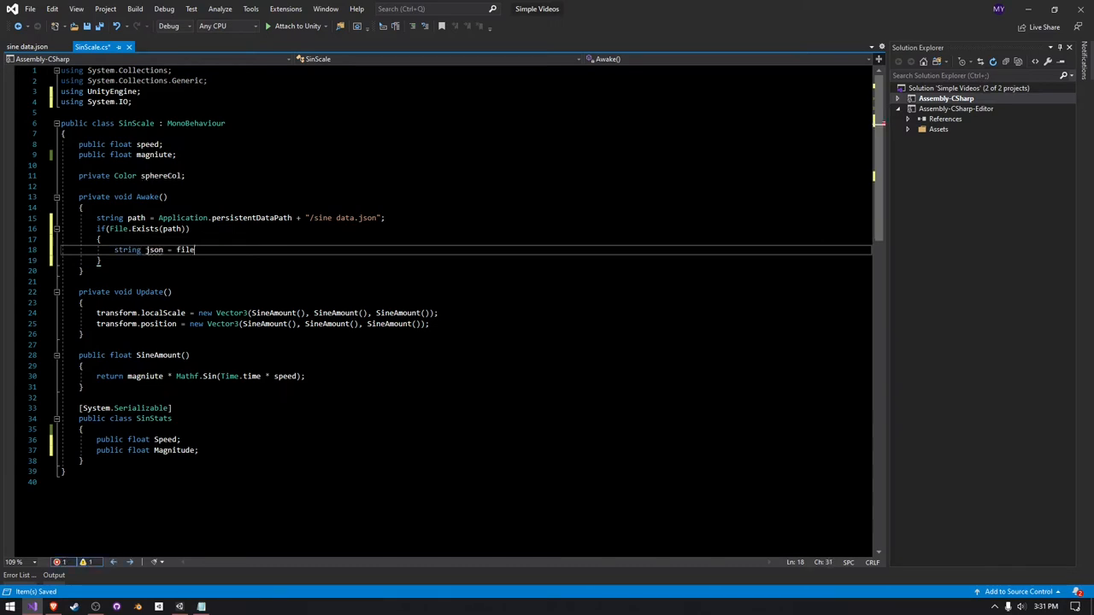
text(.r)
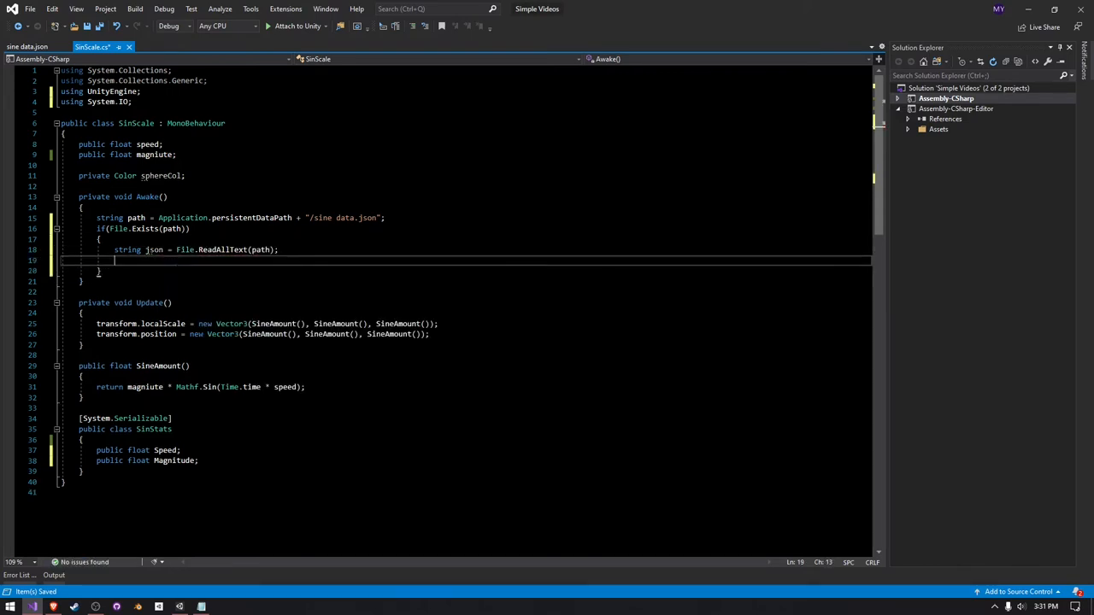
Step: Parse json into SinStats sinStats with JsonUtility.FromJson<SinStats>(json)
text(SinS)
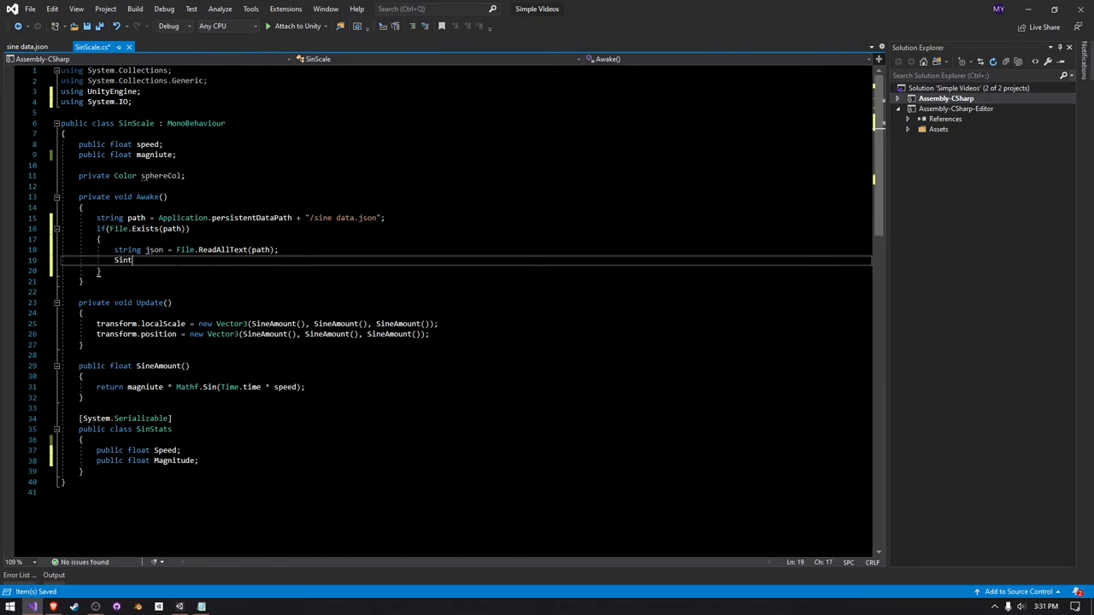
text(Stats)
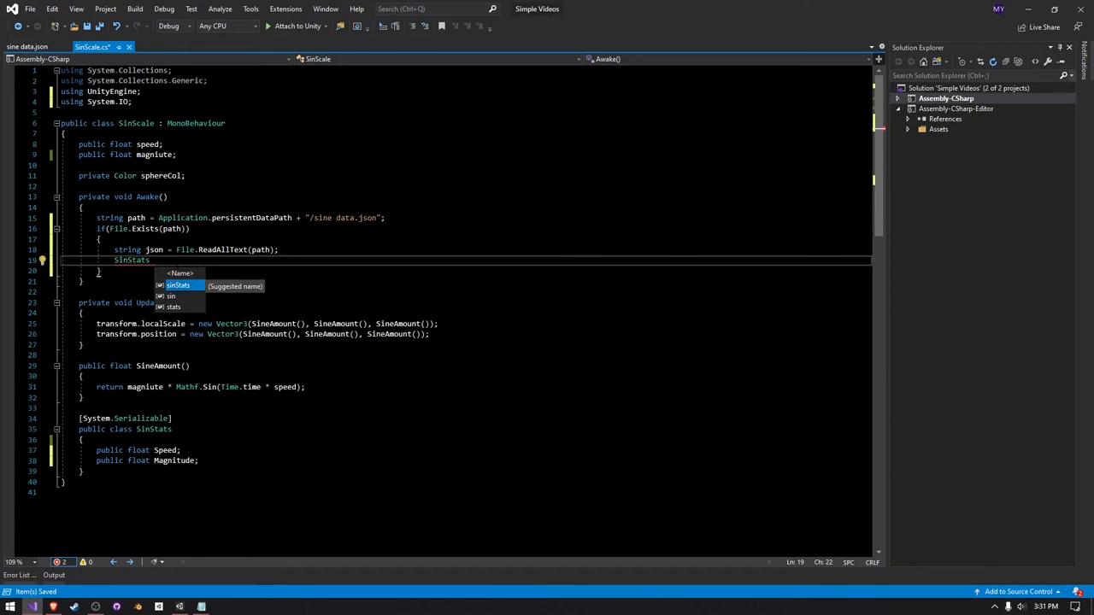
text(sinStats)
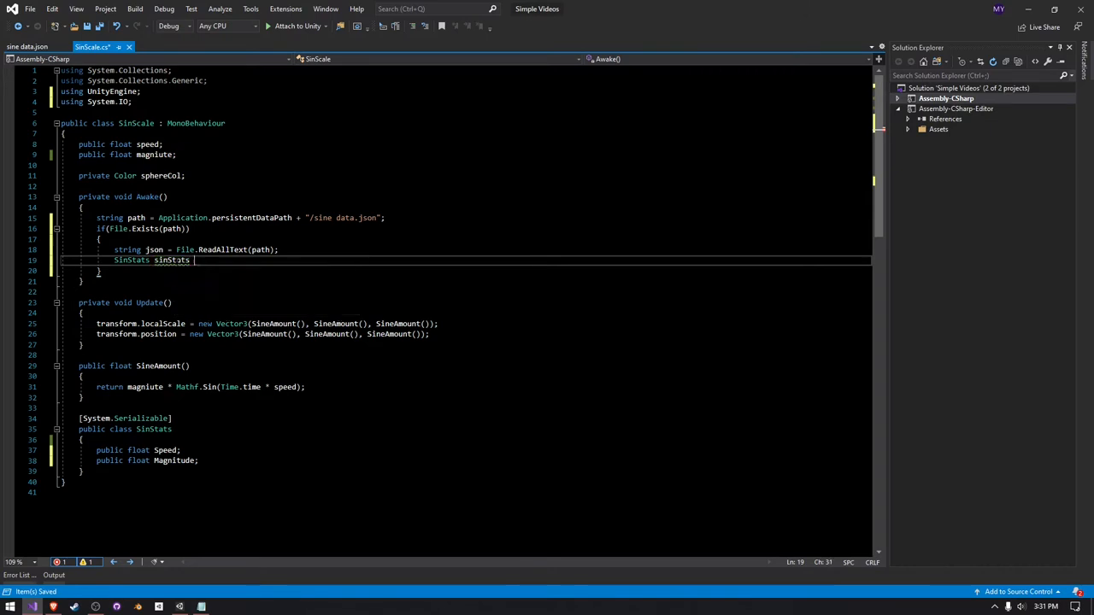
text(= Json)
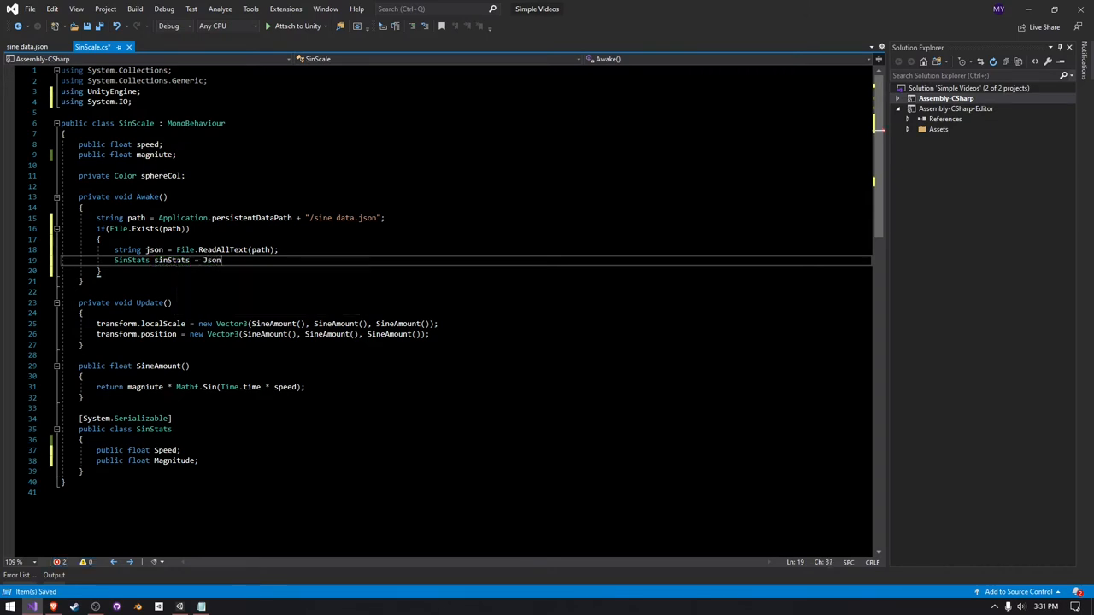
text(Util)
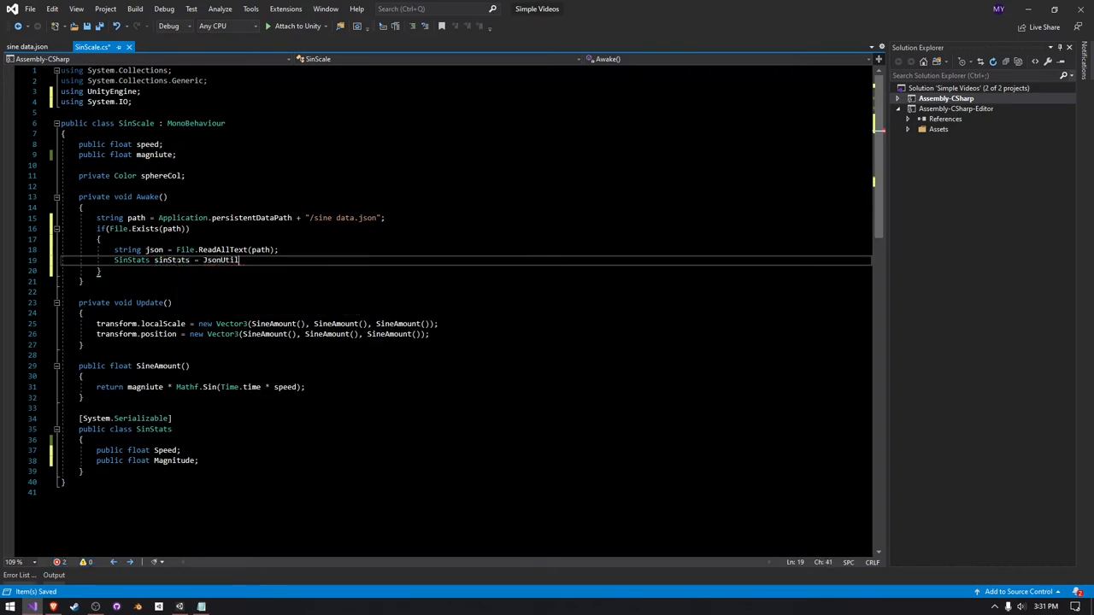
text(.FromJson<SinStats>()
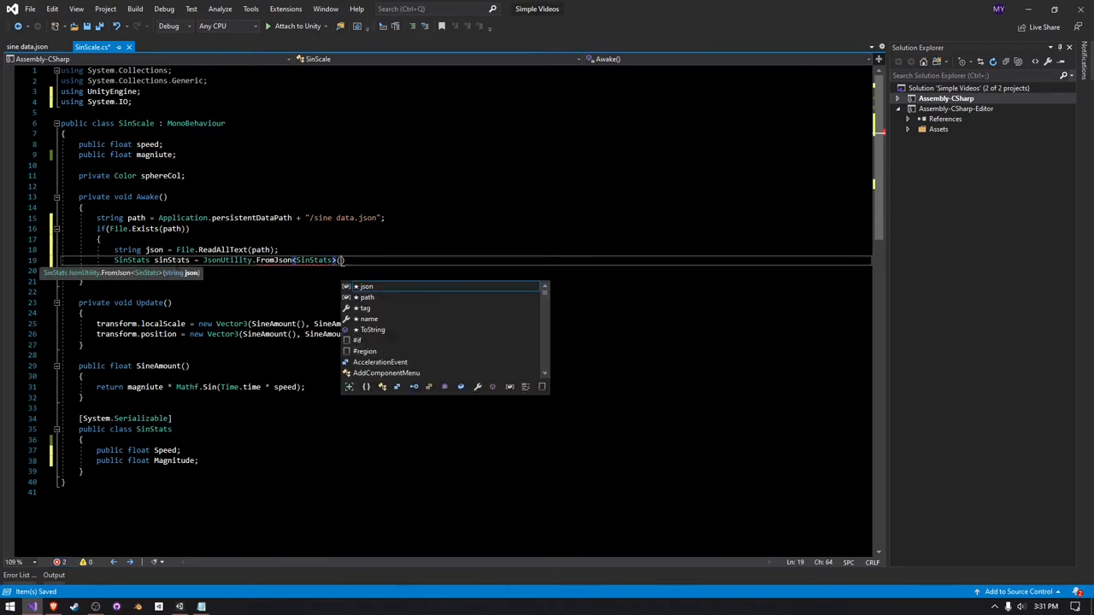
text(json)
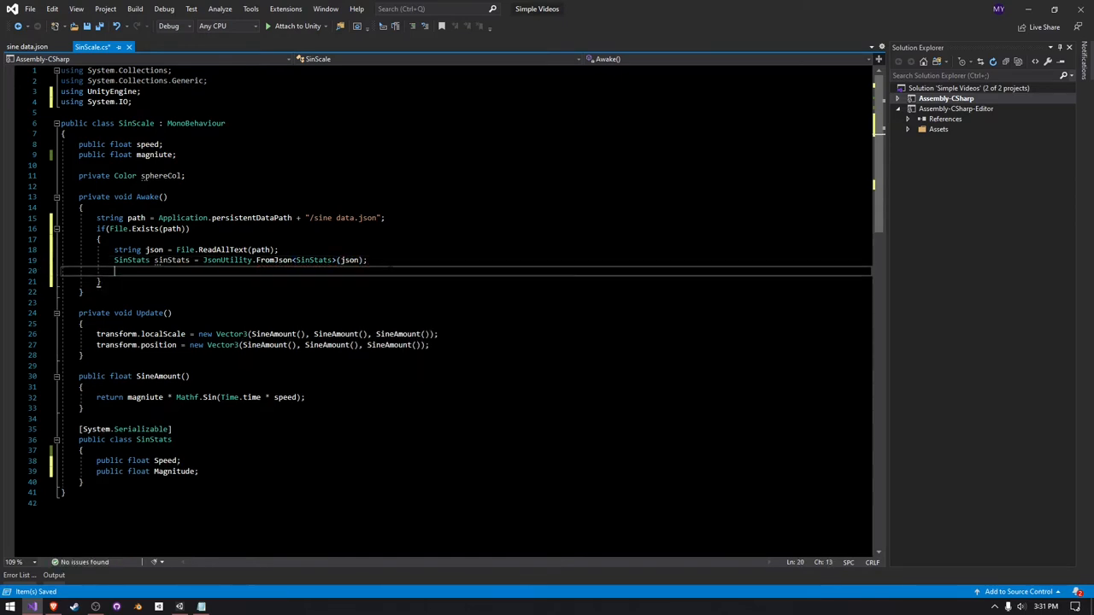
key(Enter)
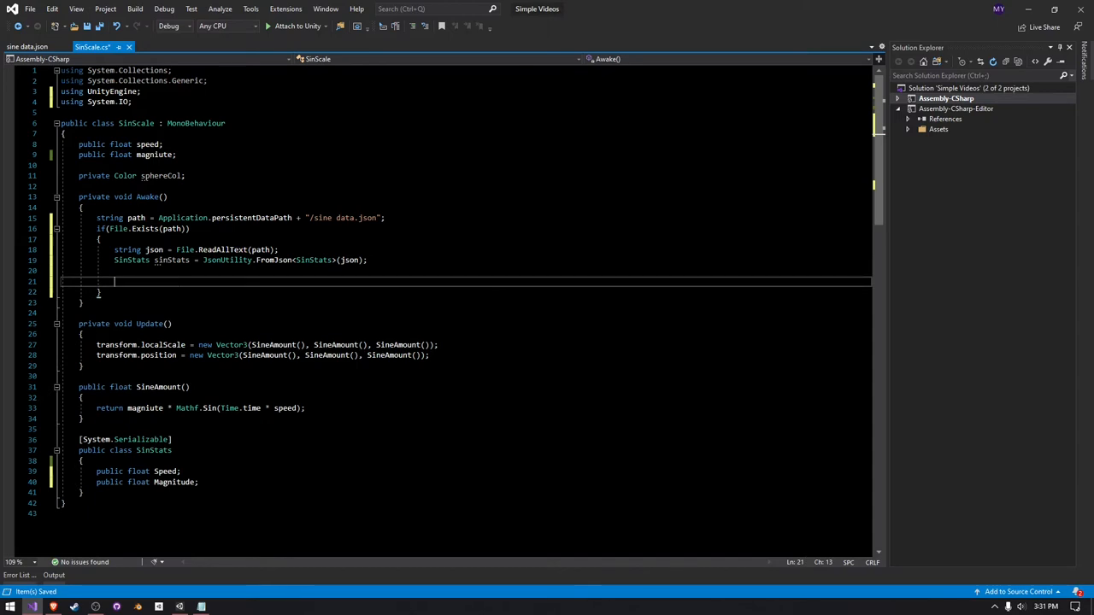
Step: Assign speed = sinStats.Speed and magniute = sinStats.Magnitude inside the if block
text(speed)
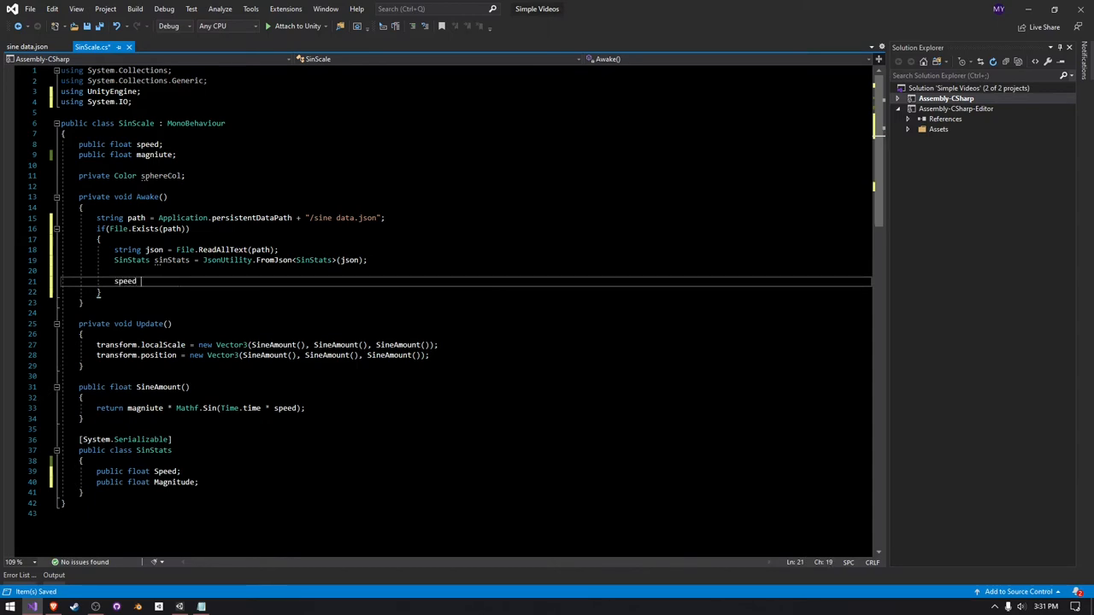
text(= sinStats.Speed;)
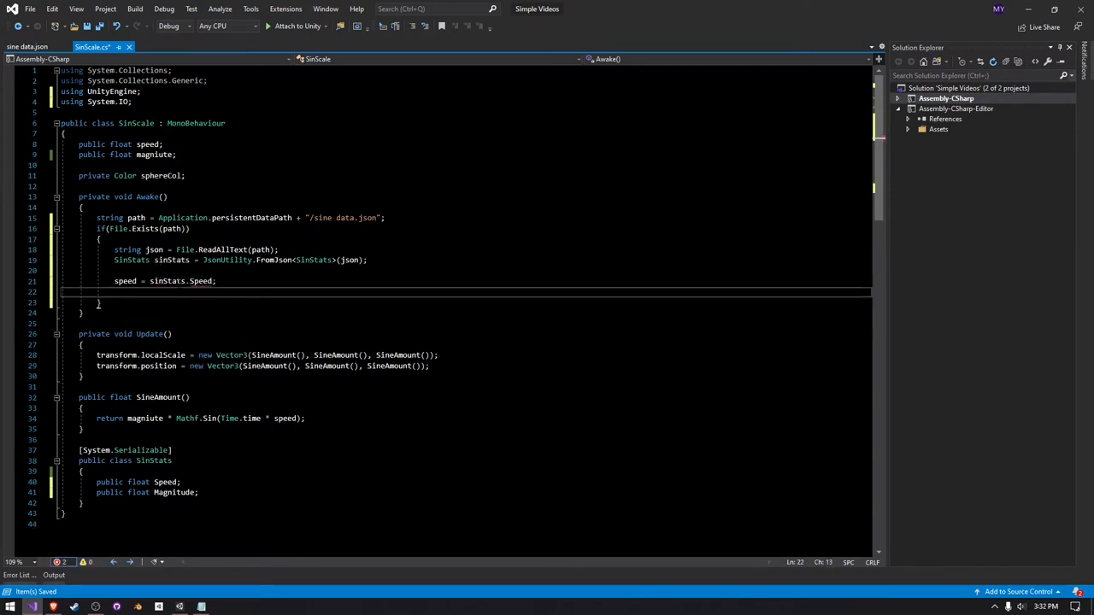
text(magni)
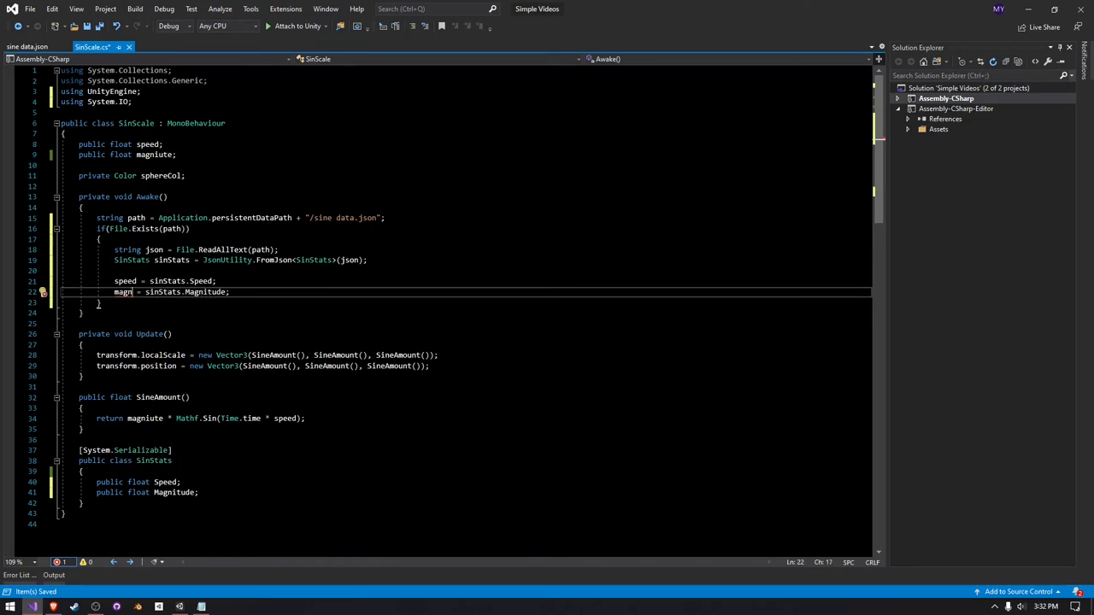
text(itut)
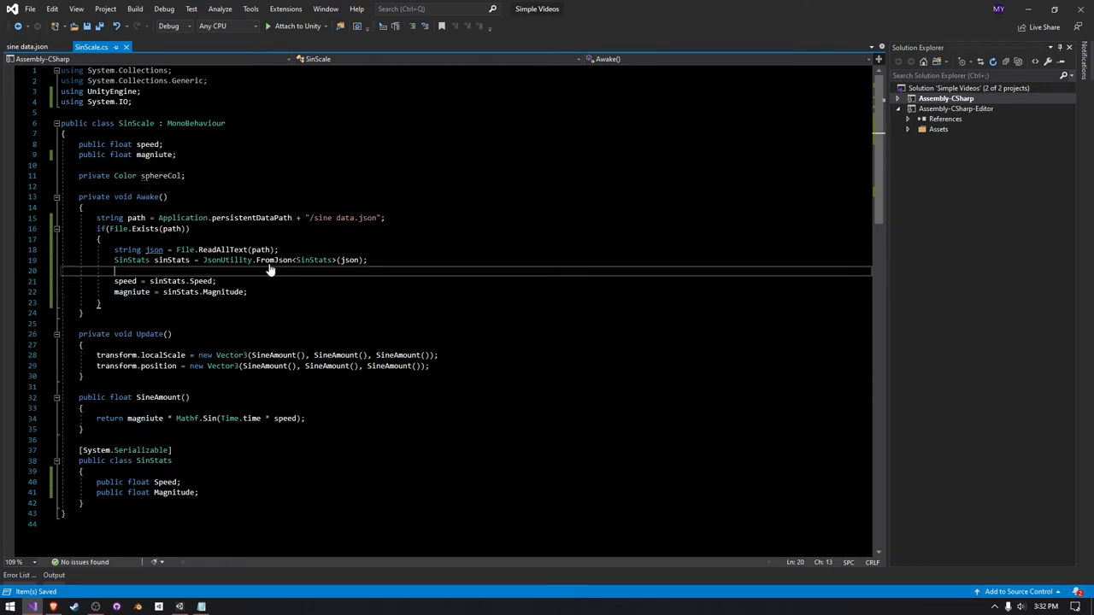
double_click(131, 292)
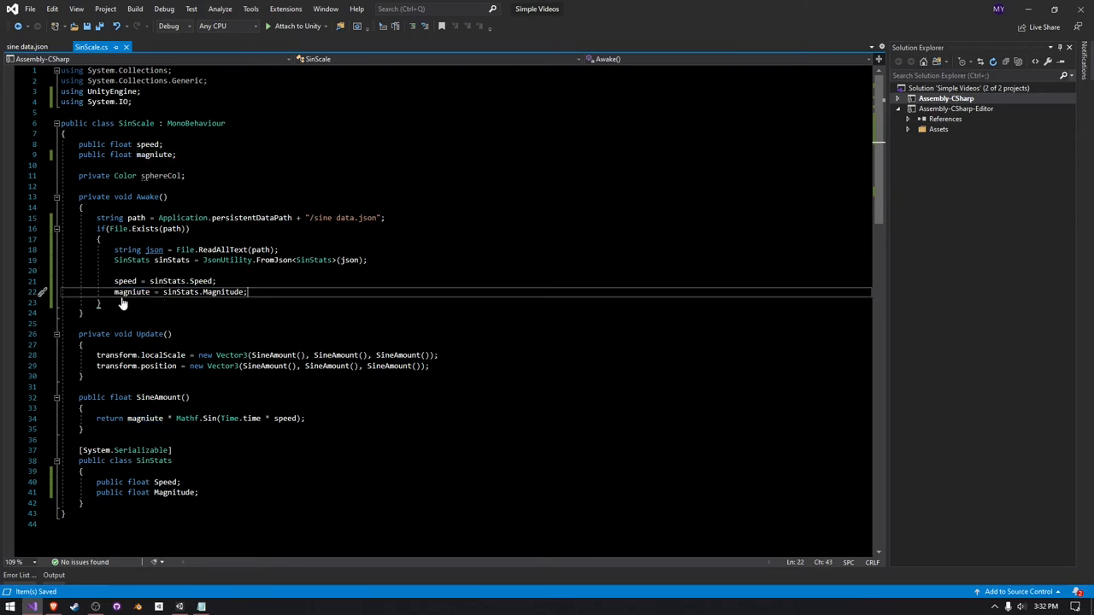
mouse_move(179, 292)
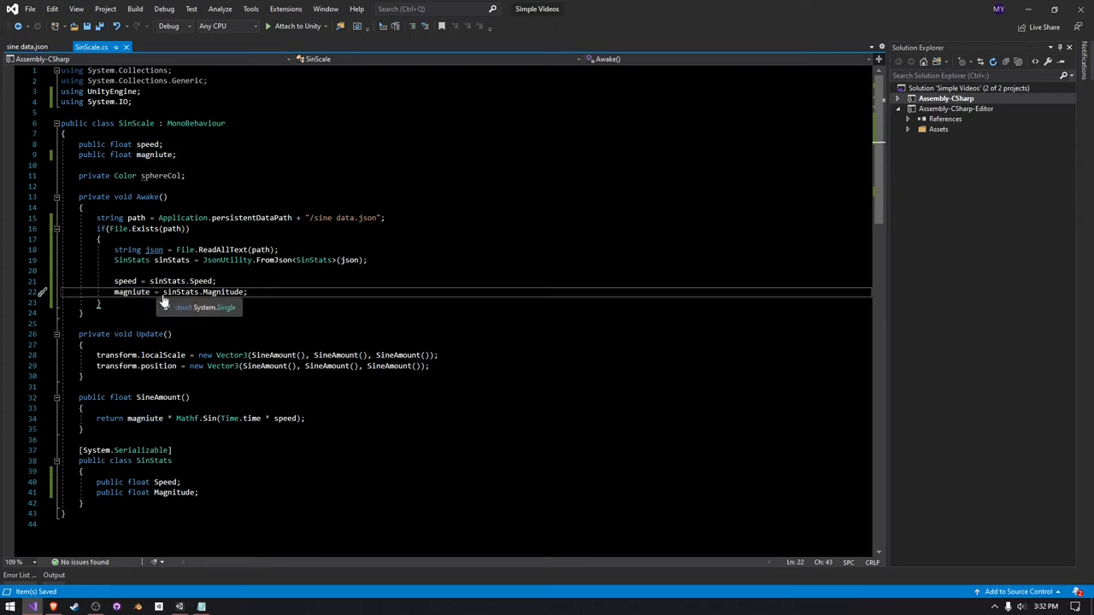
mouse_move(205, 281)
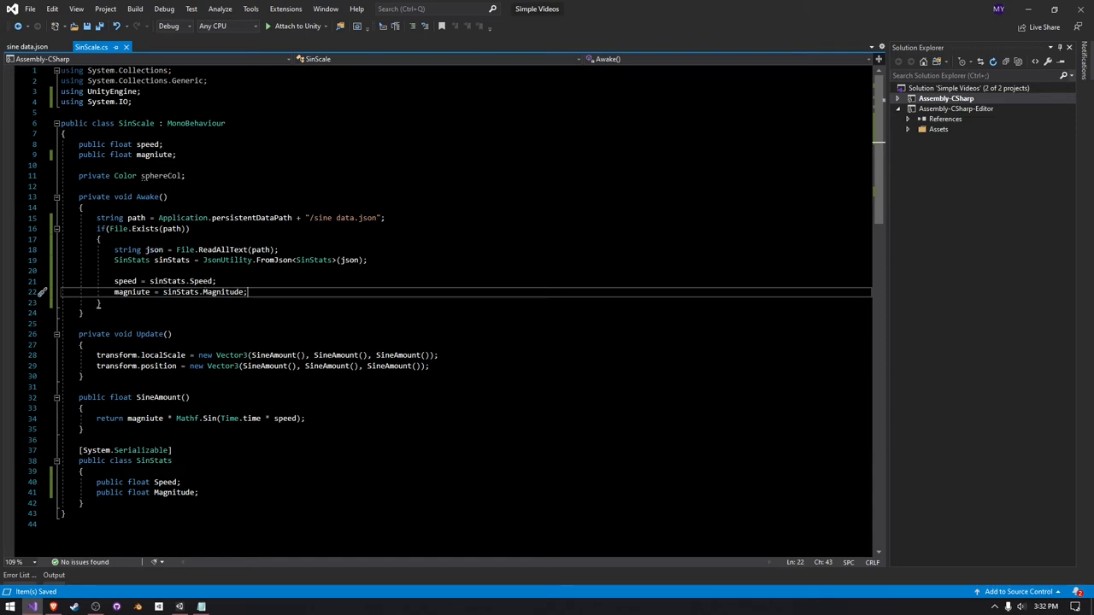
key(Enter)
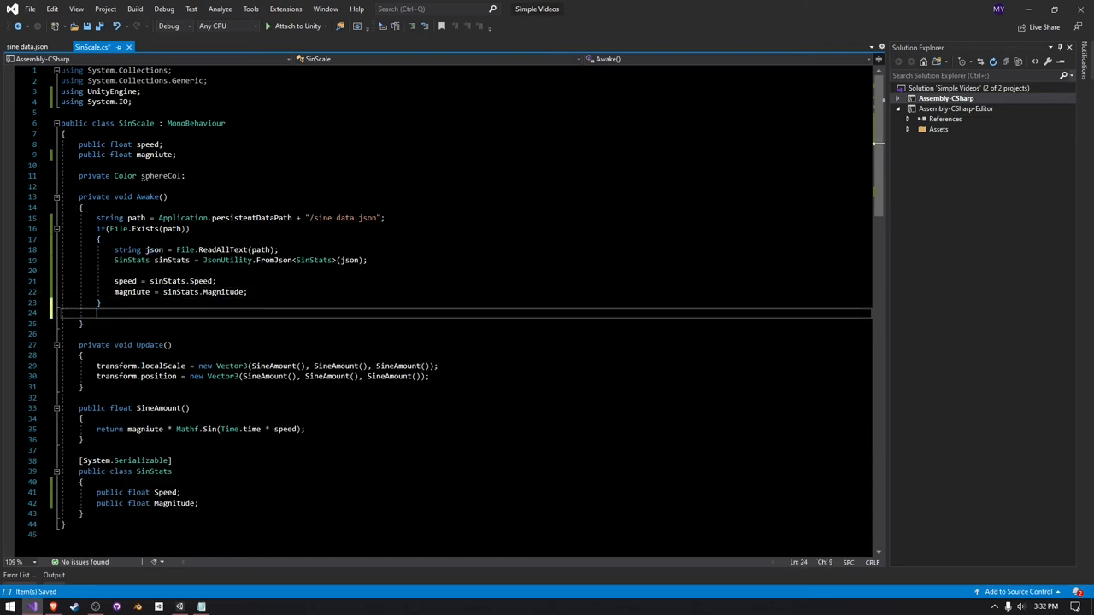
Step: Add an else block creating newSStats = new SinStats { Speed = this.speed, Magnitude = this.magniute }
text(else)
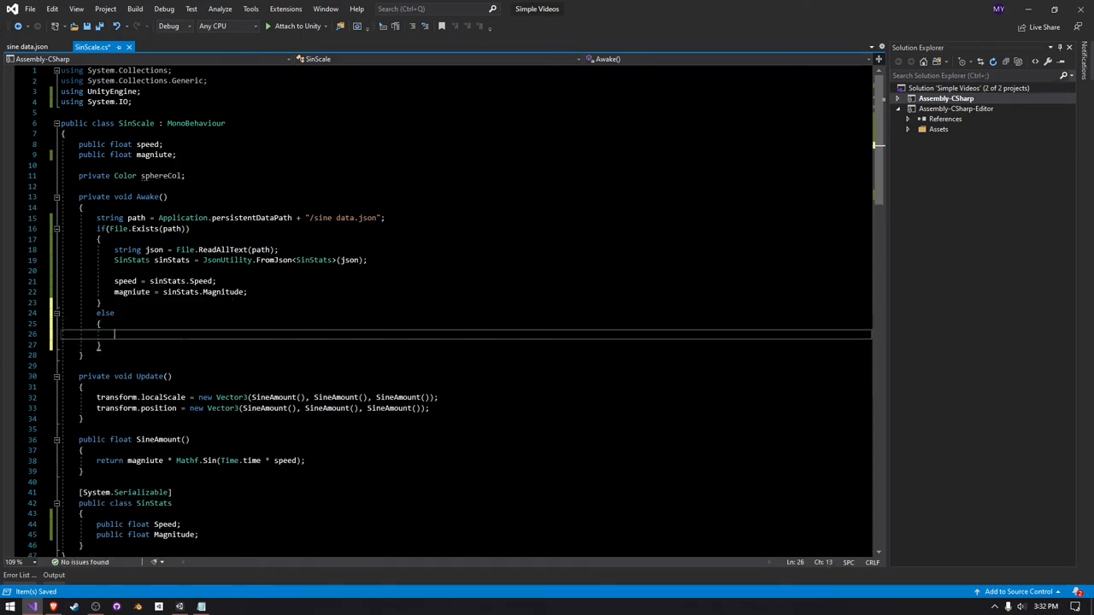
text(Sins)
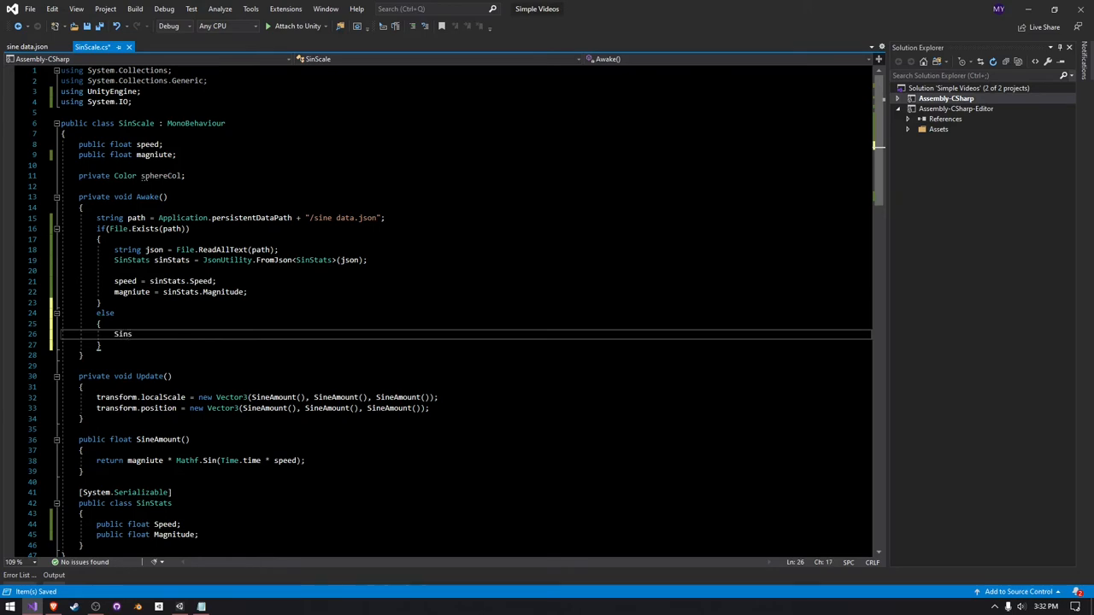
text(tats)
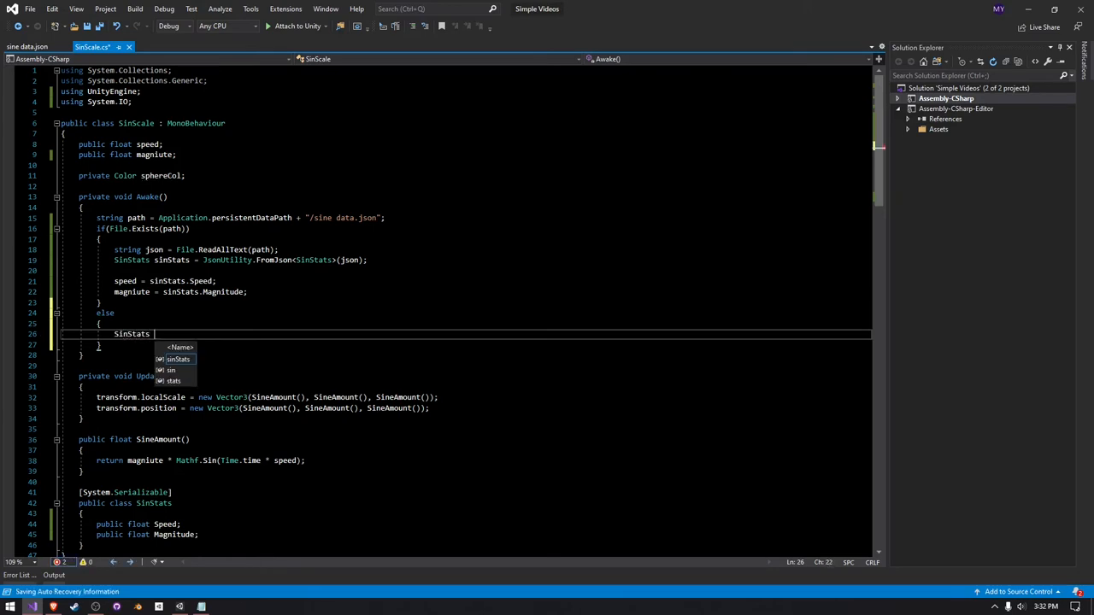
text(newSi)
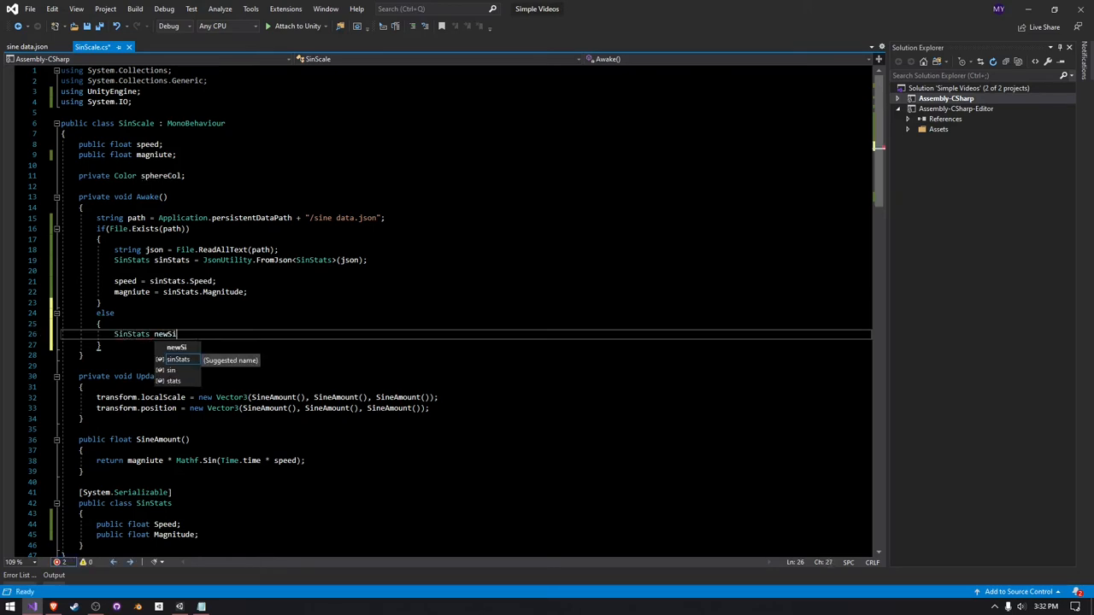
text(Stat)
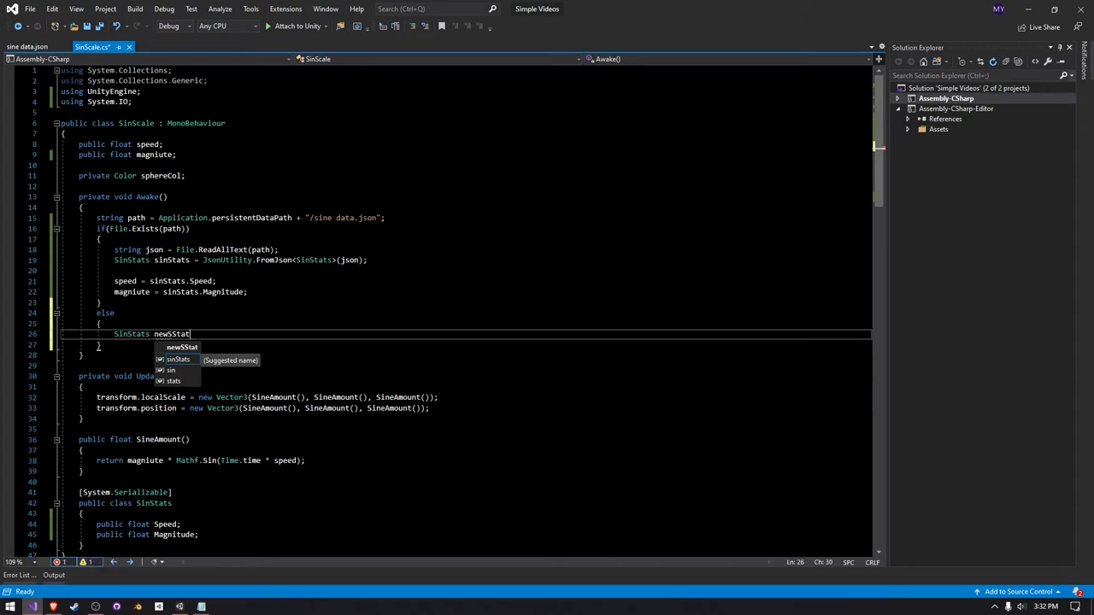
text(= new SinStats)
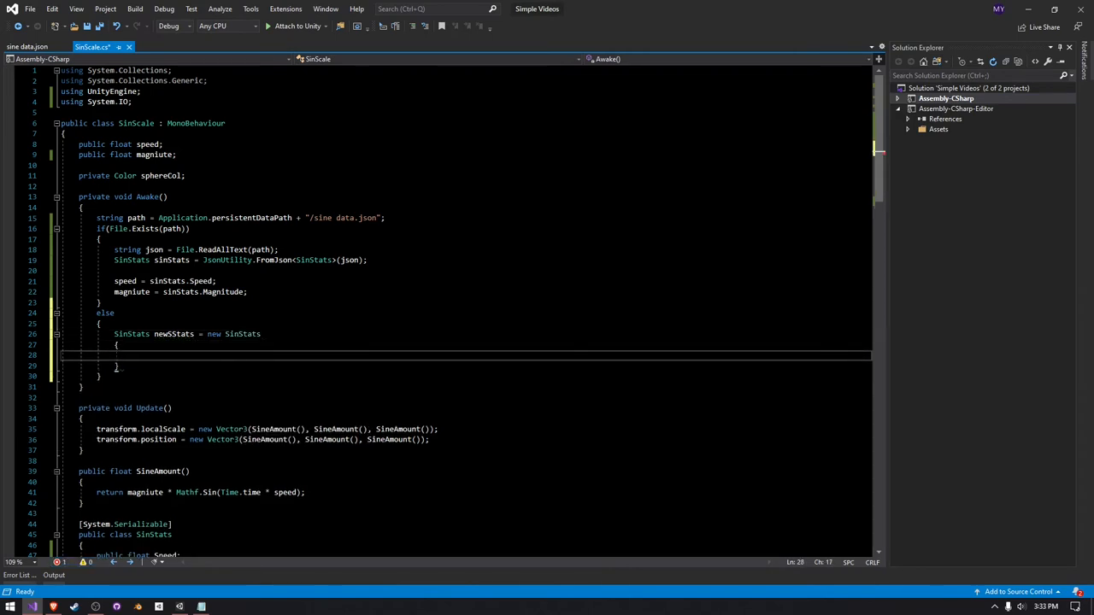
text(Speed)
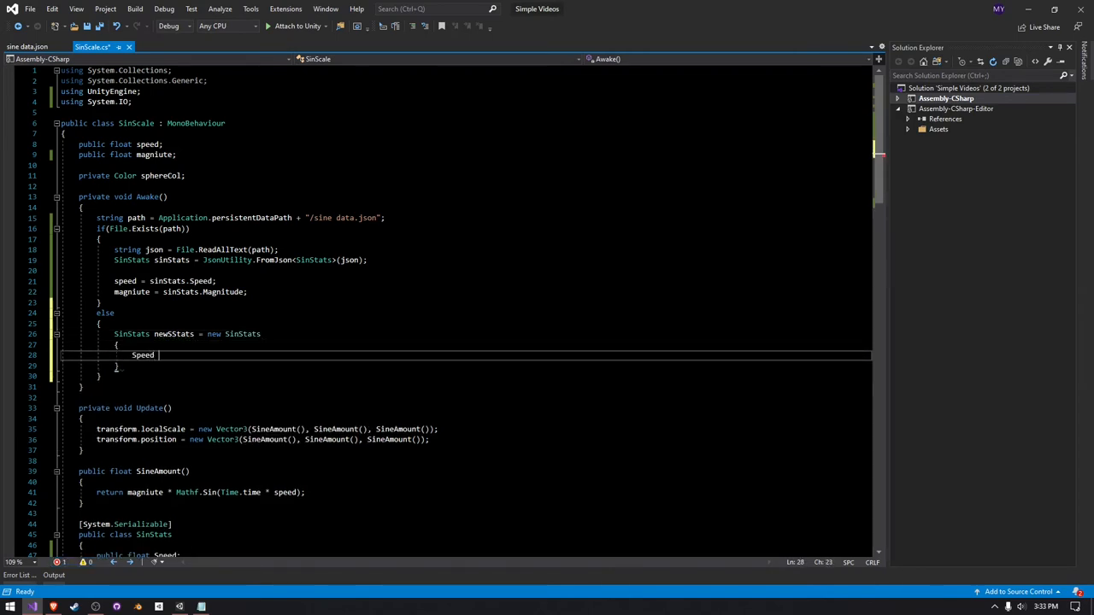
text(= this.speed,)
text(Magnitude = this.magniute)
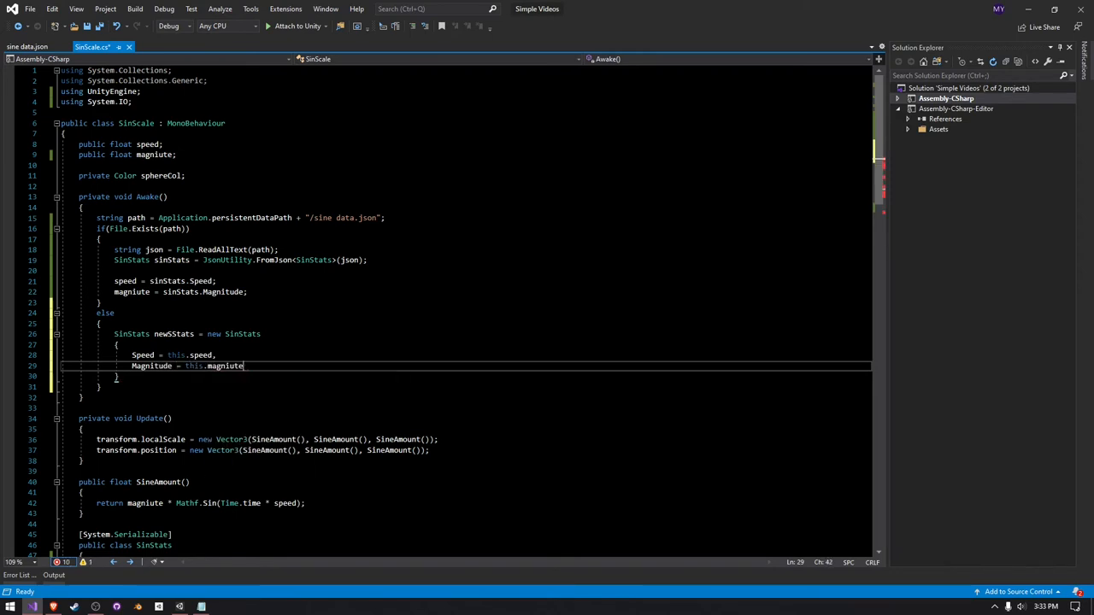
Step: In the else branch, build string json = JsonUtility.ToJson(newSStats)
text(;)
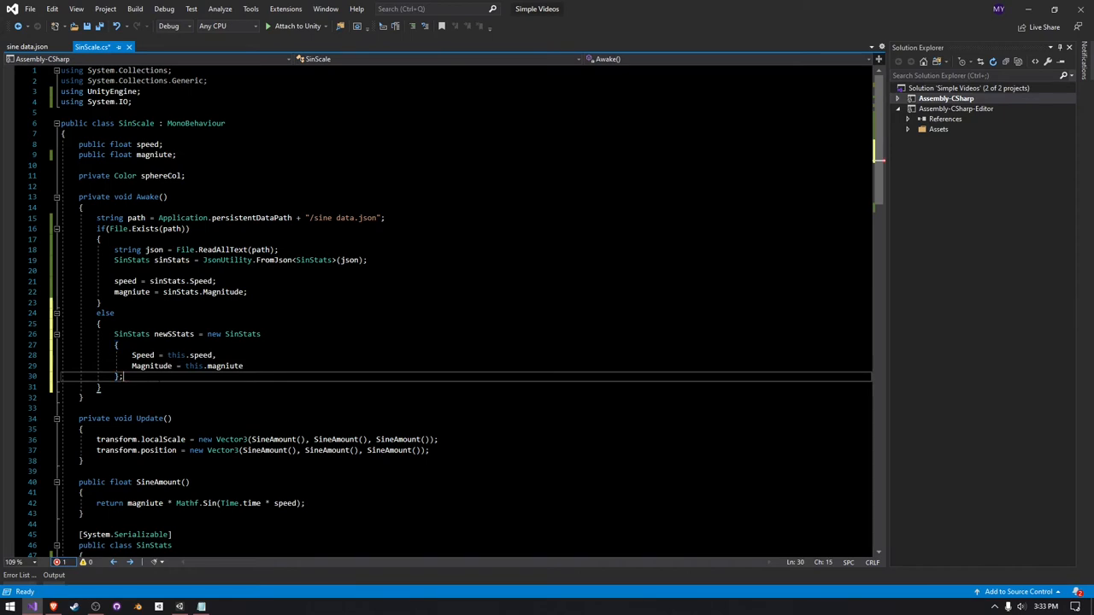
text(s)
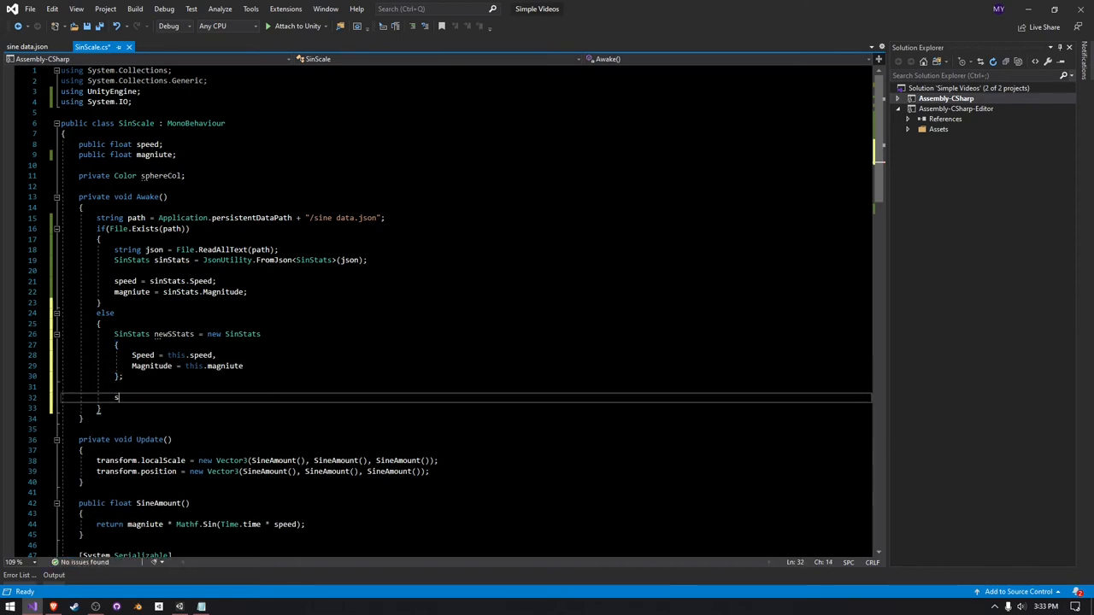
text(tring j)
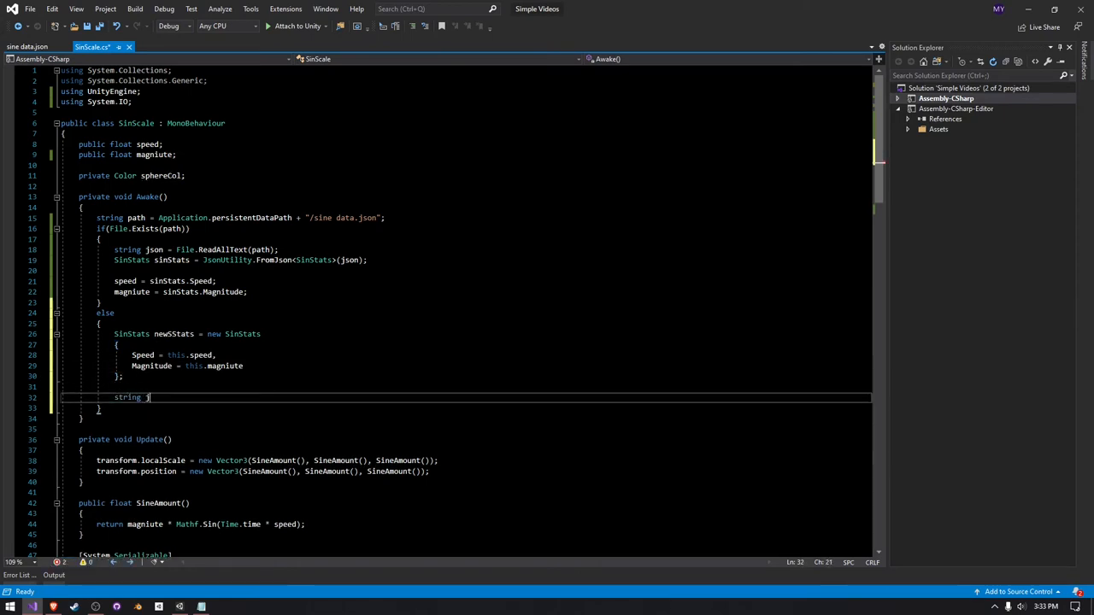
text(son = J)
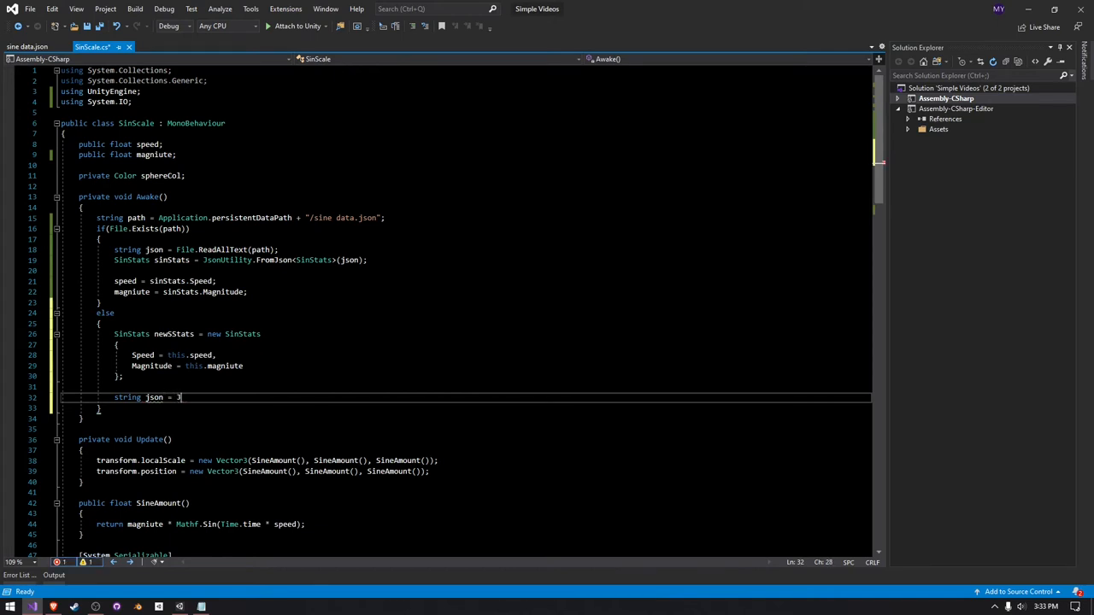
text(JsonUtiliti)
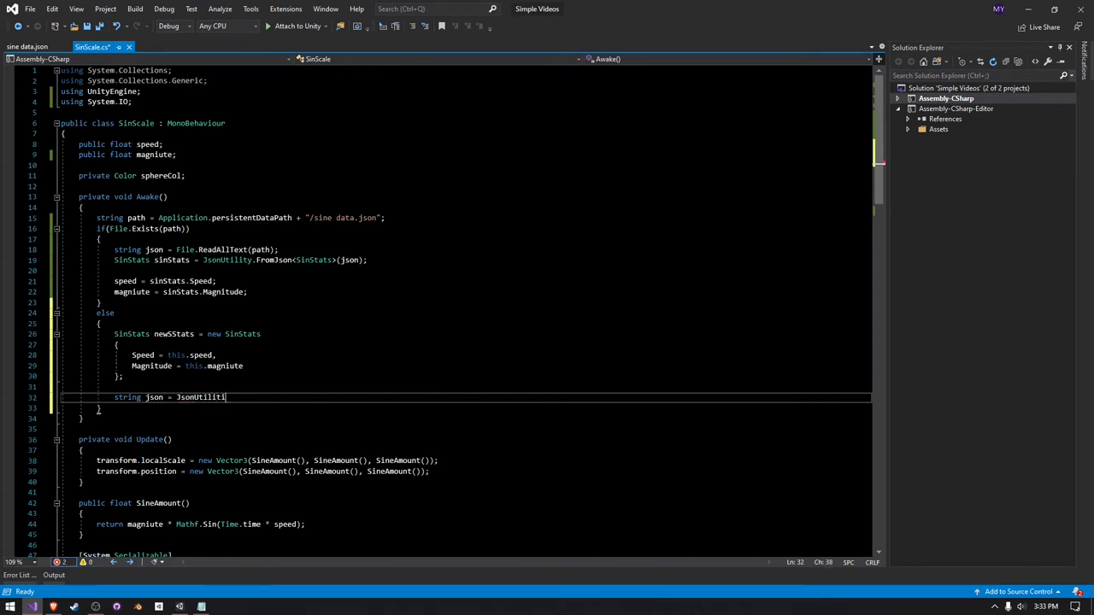
key(Backspace)
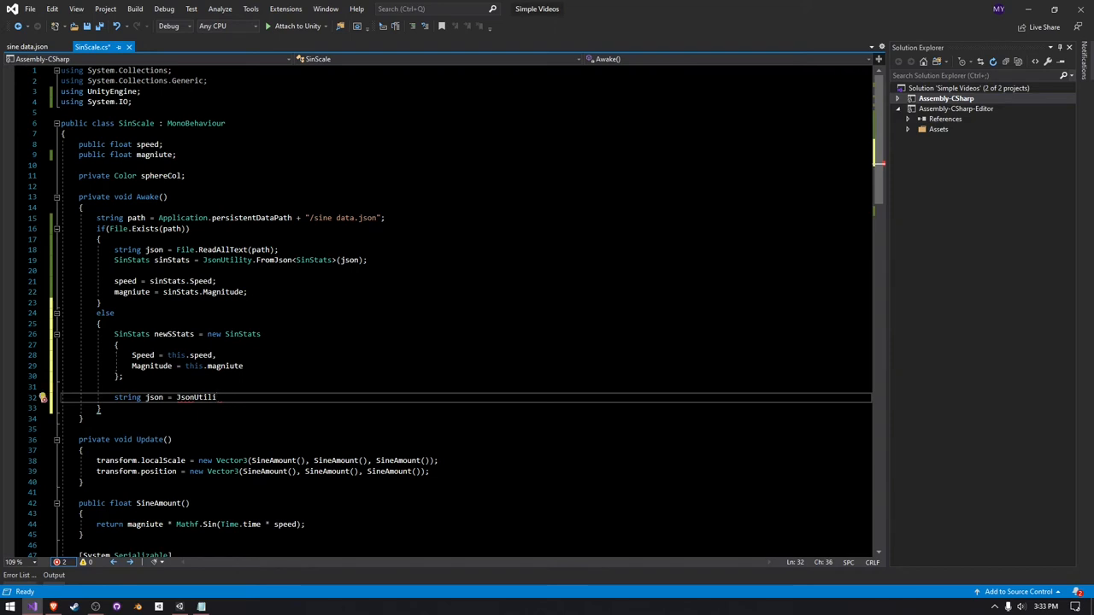
text(.)
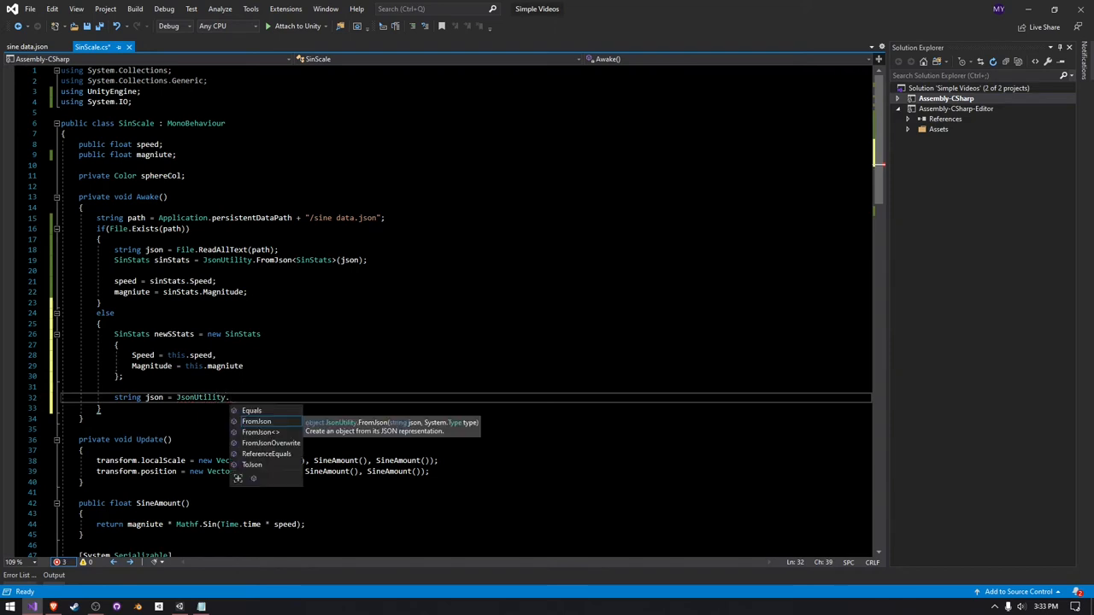
text(ToJson)
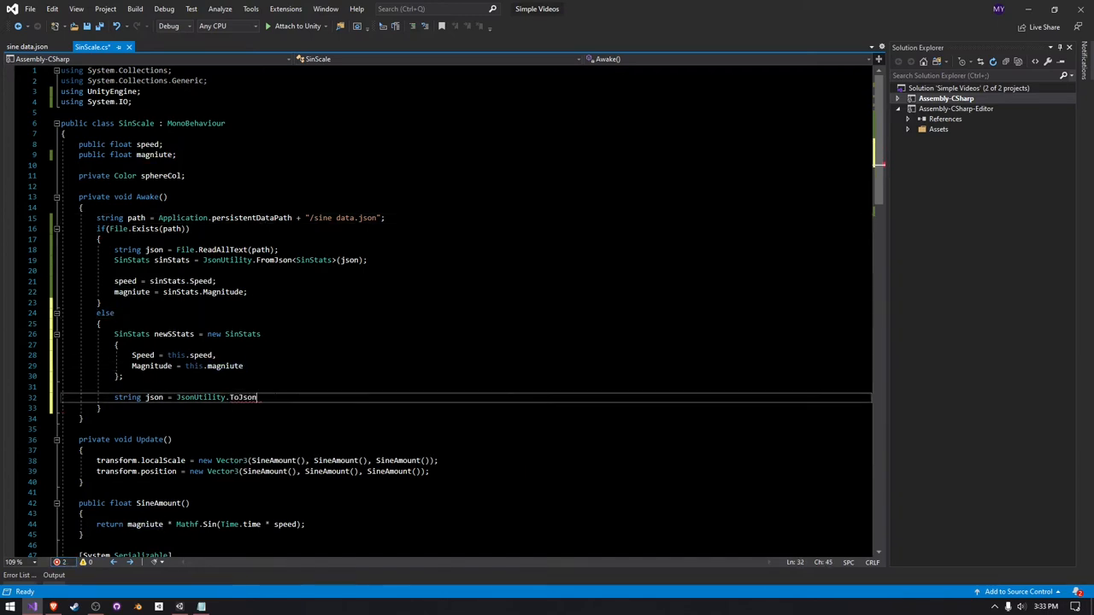
double_click(243, 397)
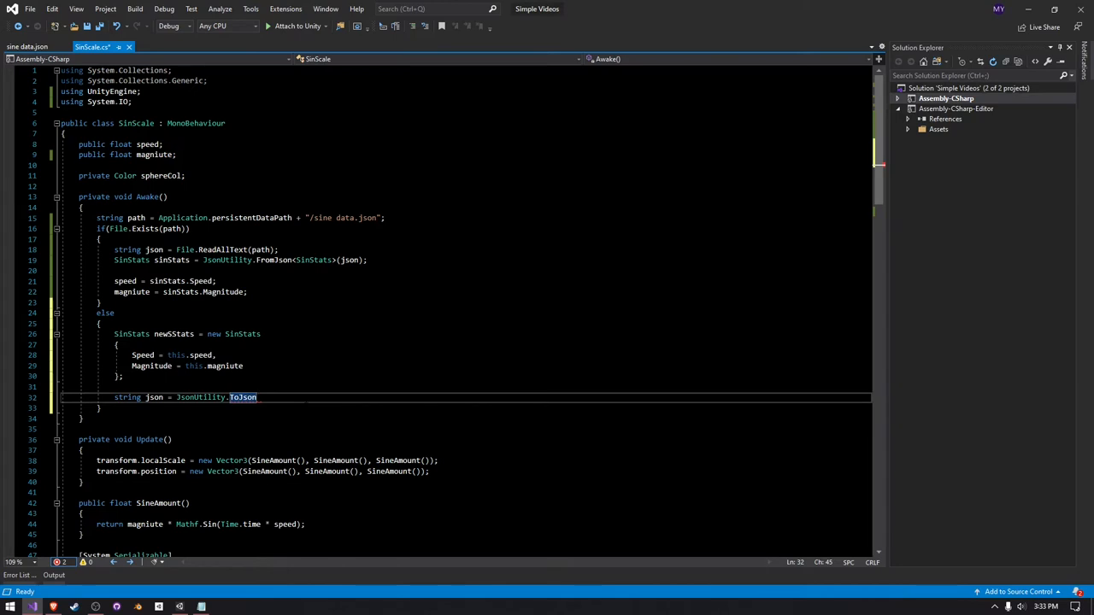
text((newSStats)
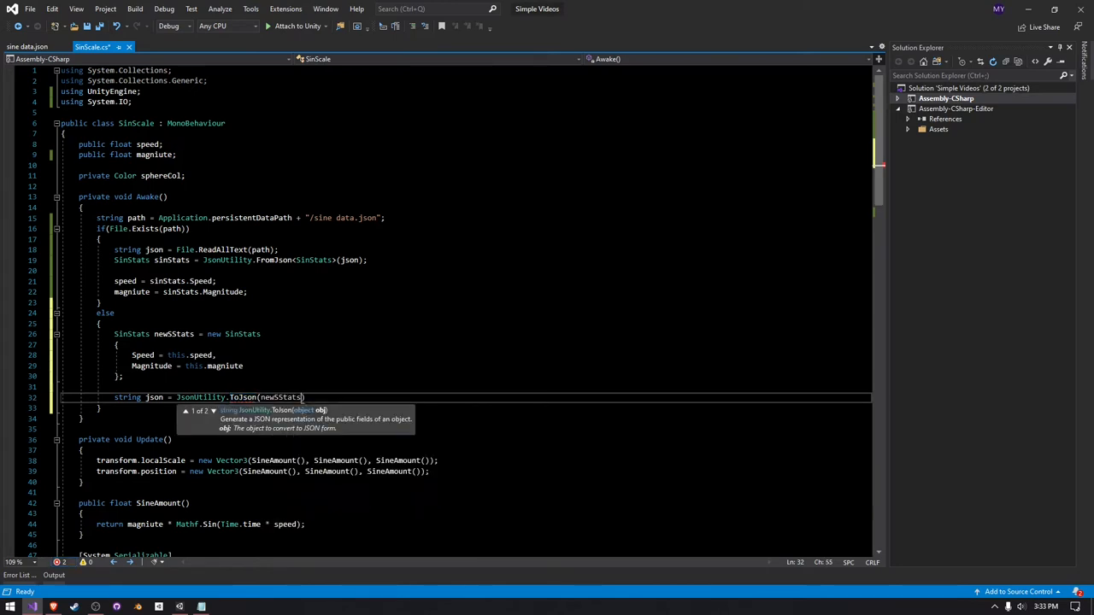
Step: Write the JSON to disk with File.WriteAllText(path, json);
text(File)
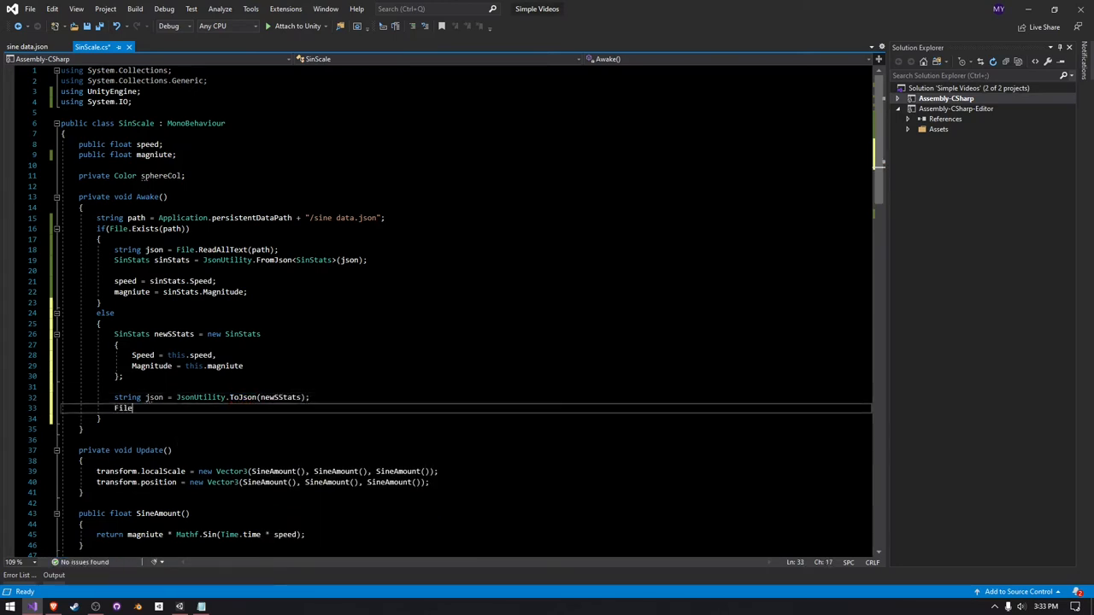
text(.WriteAllText)
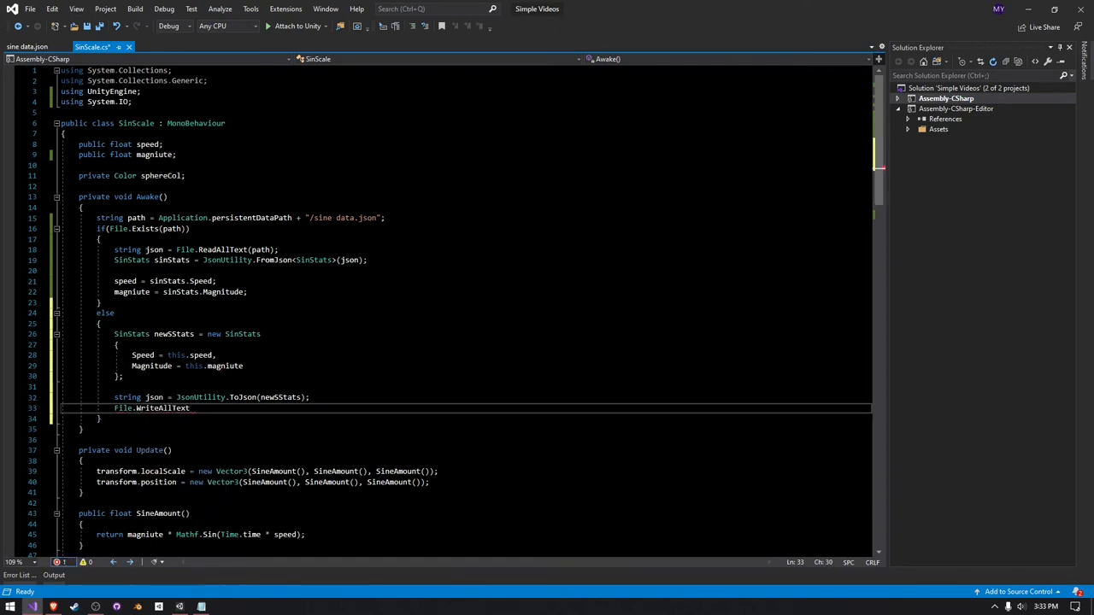
text((path))
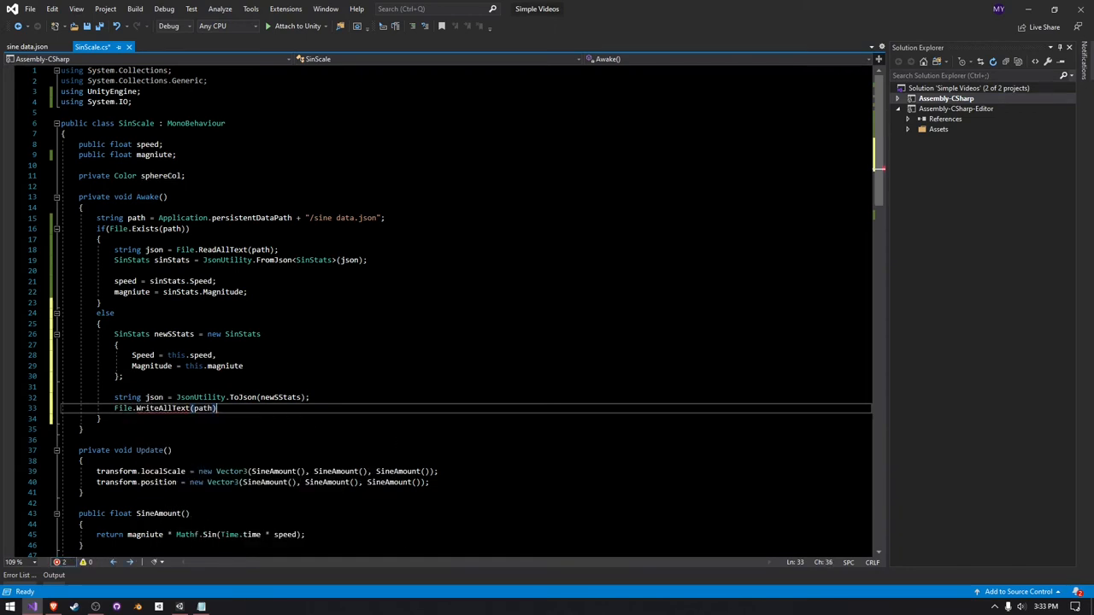
text(;)
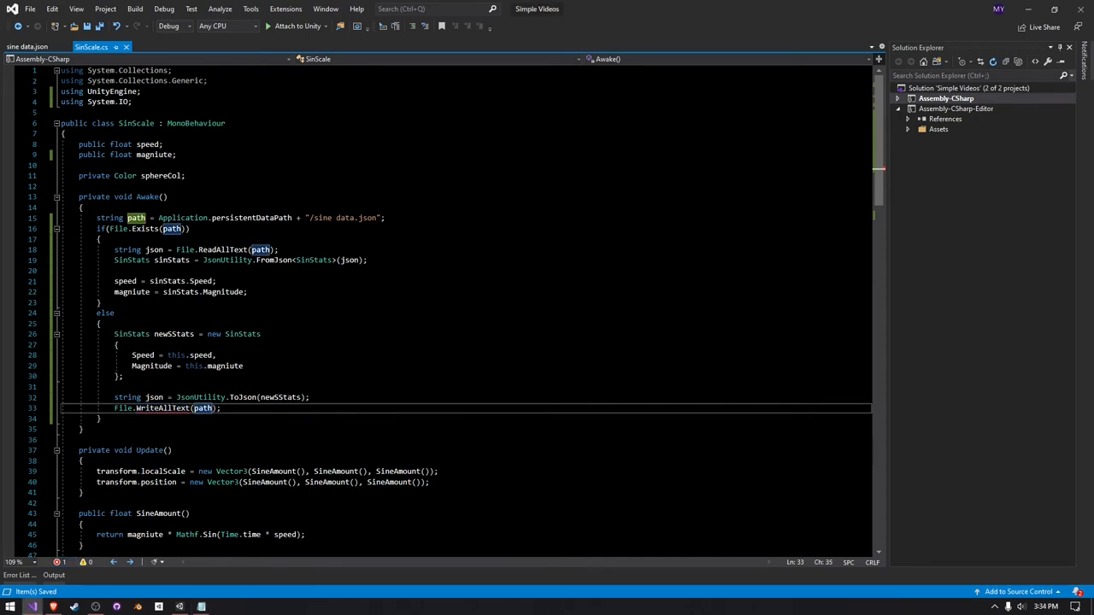
text(, json)
text(f)
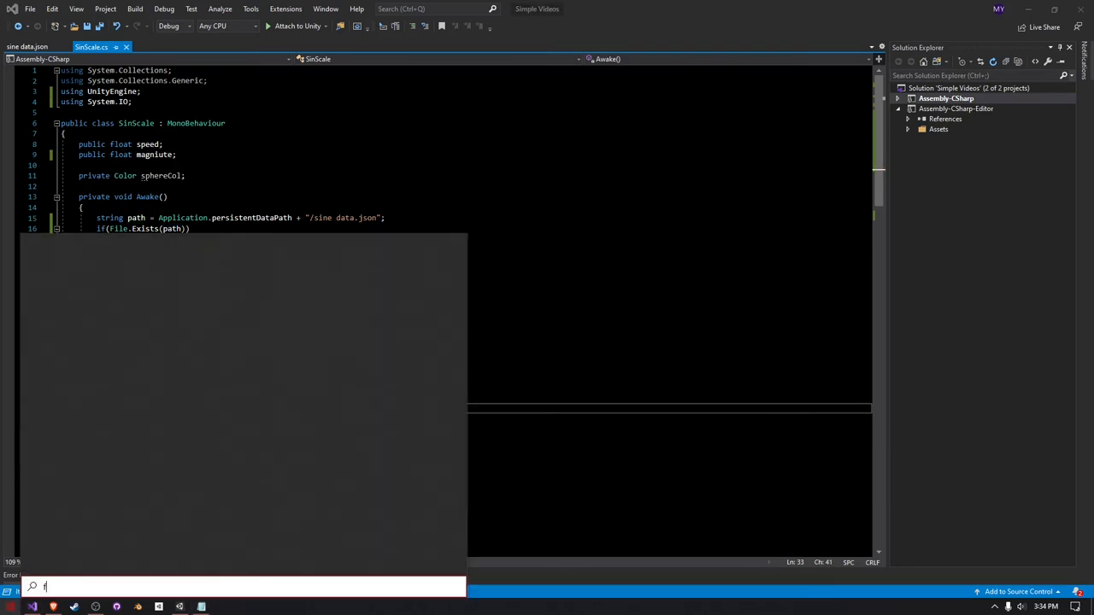
Step: Delete sine data.json from the Simple Videos data folder in File Explorer
text(ile Explorer)
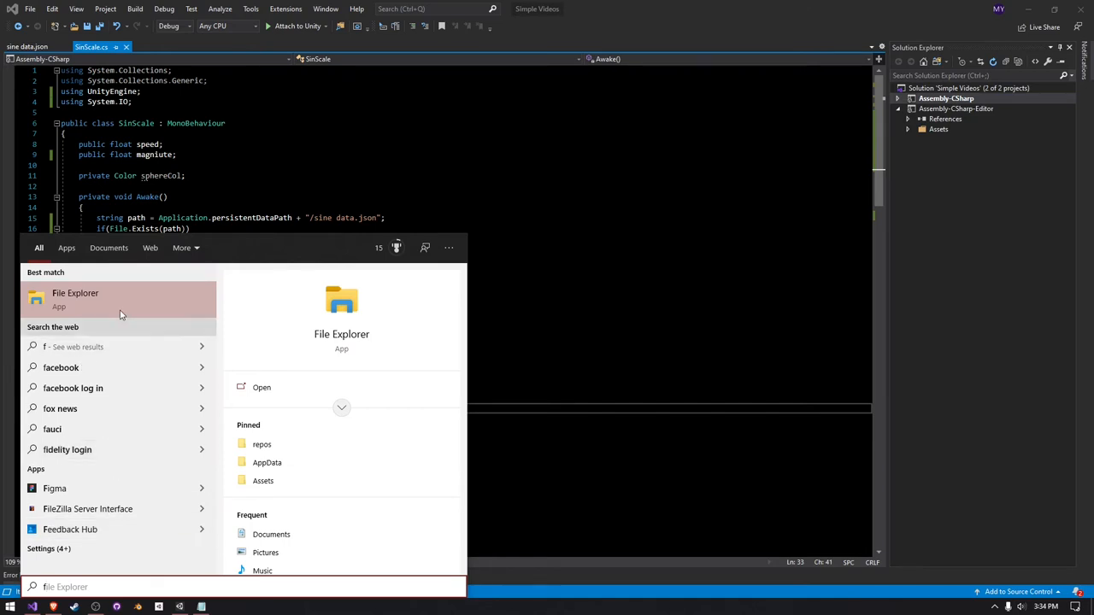
key(Escape)
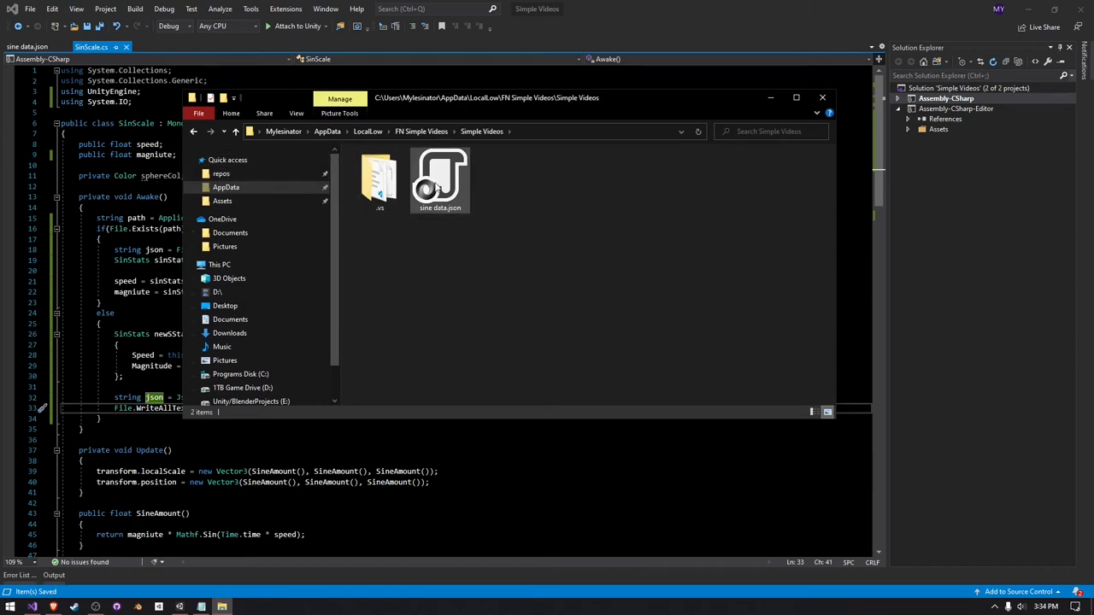
click(440, 180)
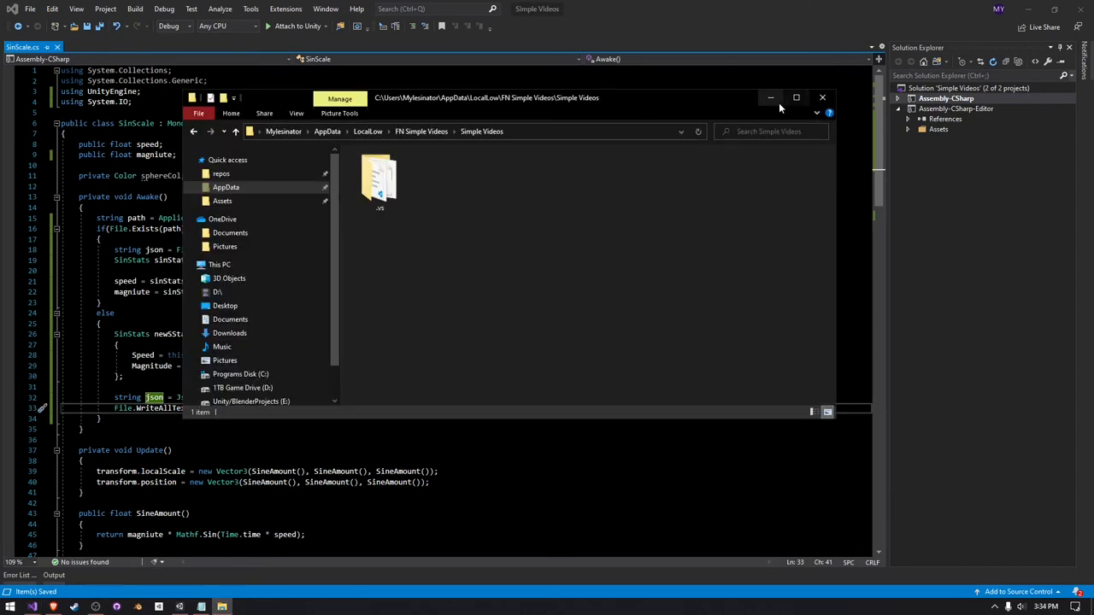
click(822, 97)
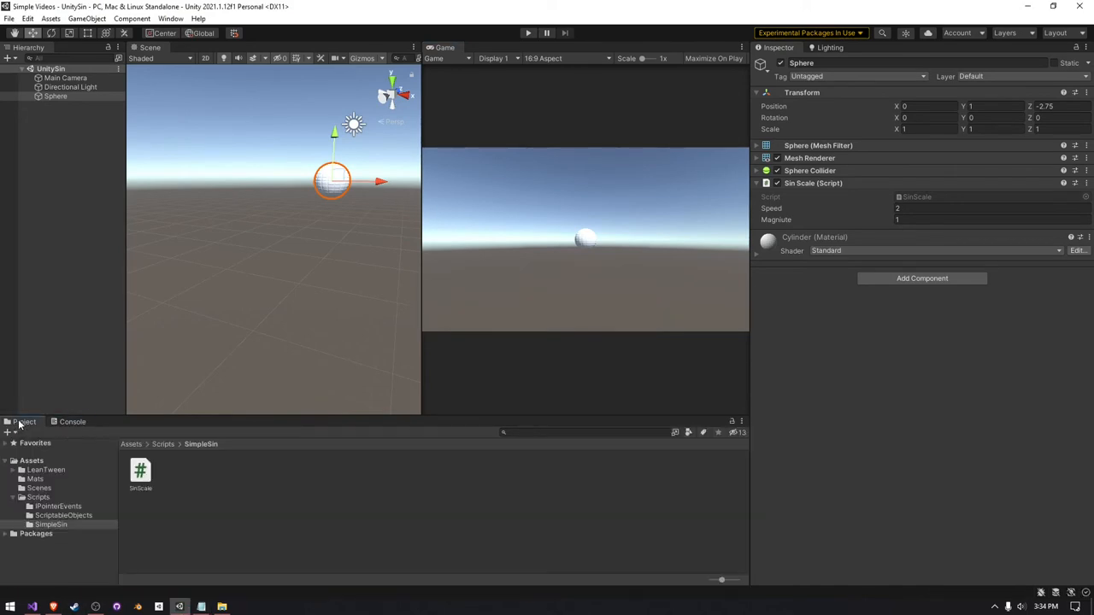
Step: Play and stop the Unity scene, then open the recreated sine data.json
click(525, 32)
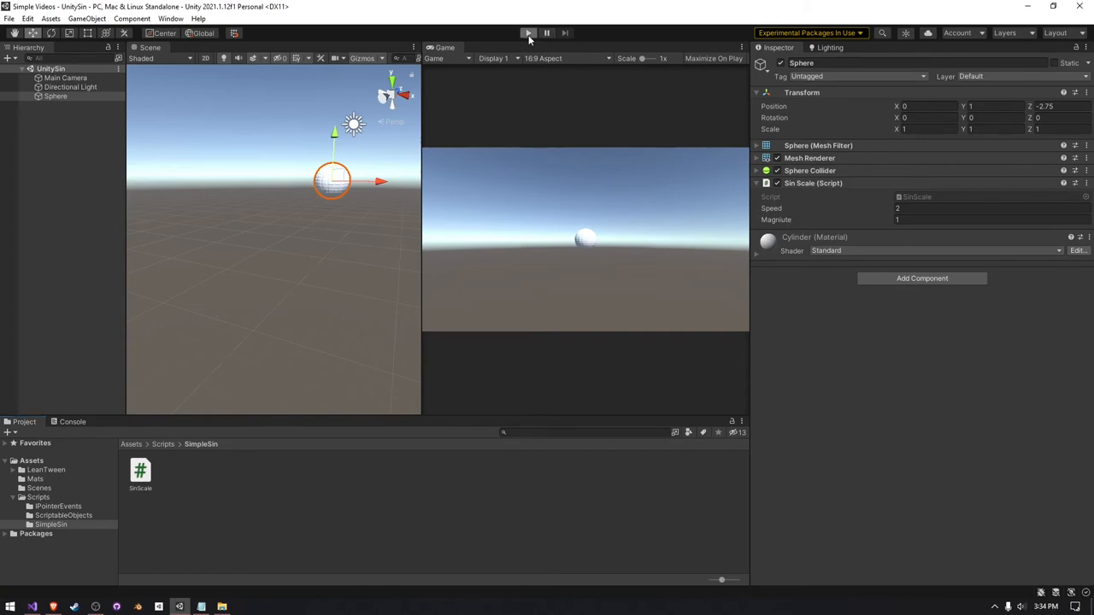
click(528, 32)
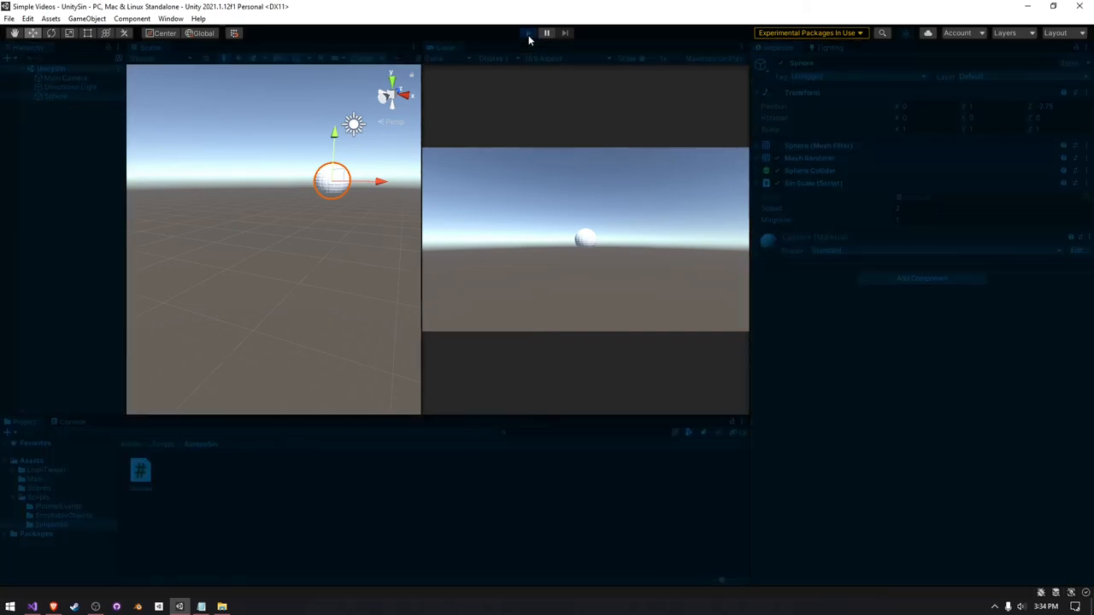
click(527, 33)
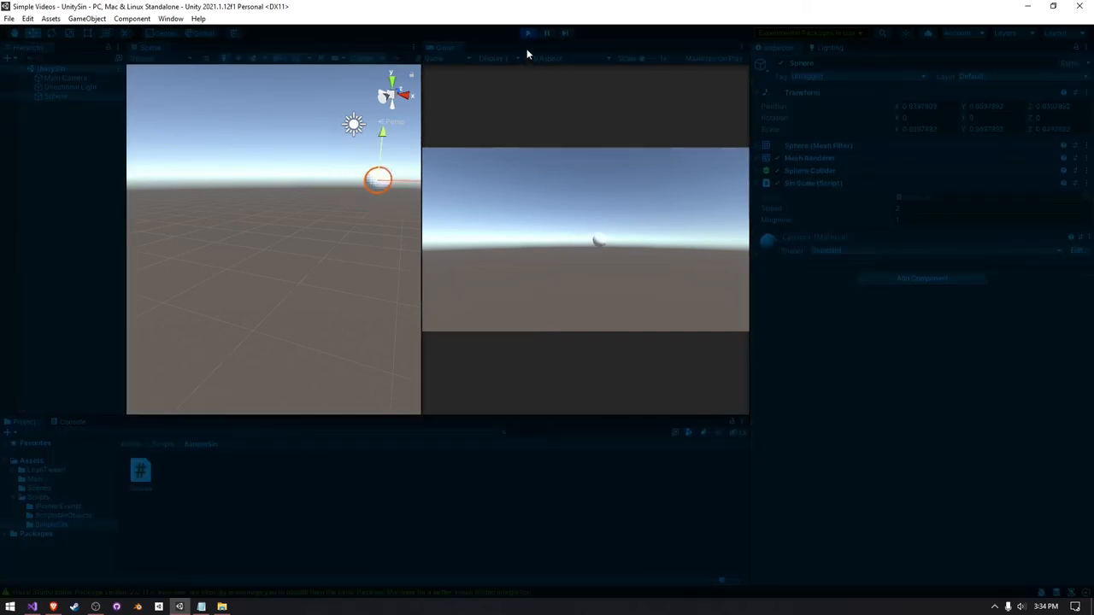
click(527, 32)
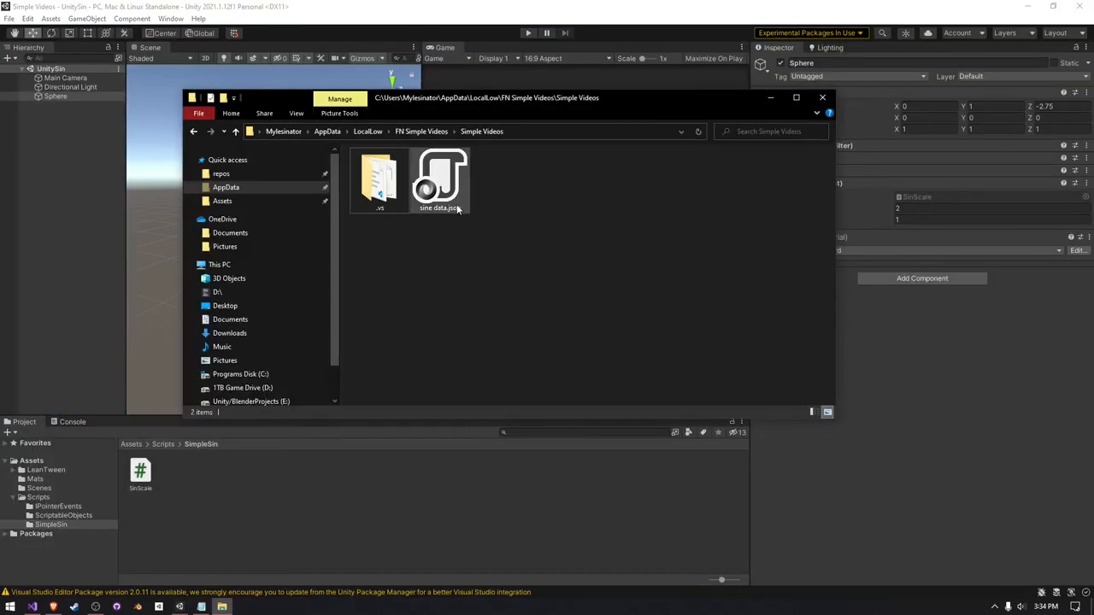
double_click(439, 176)
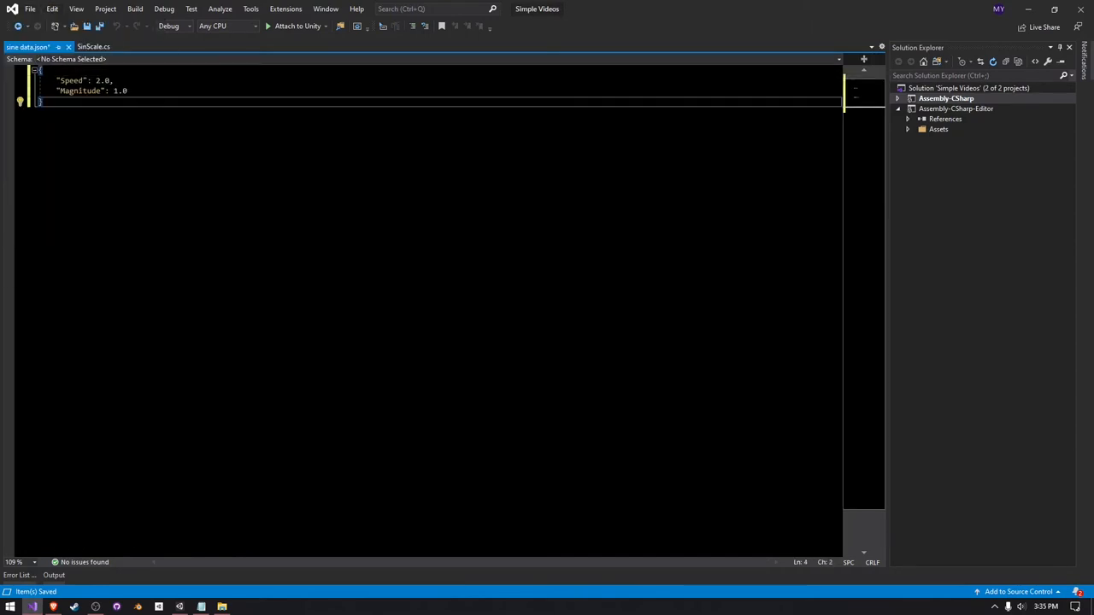
Step: Replace sine data.json's Speed value with 8 and Magnitude with 0.5
double_click(103, 83)
text(8)
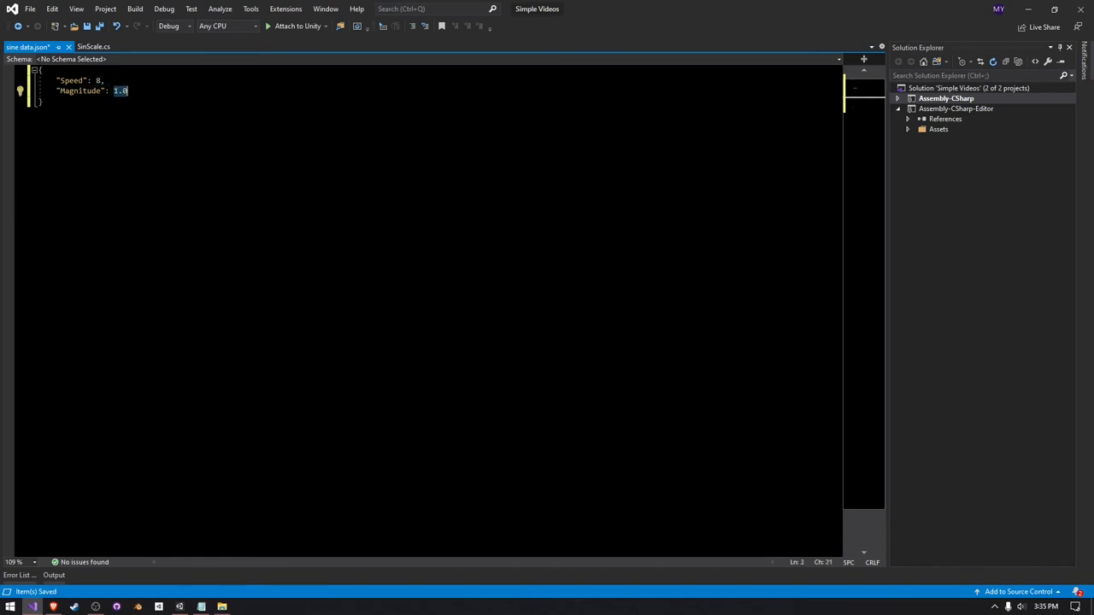
text(0.5)
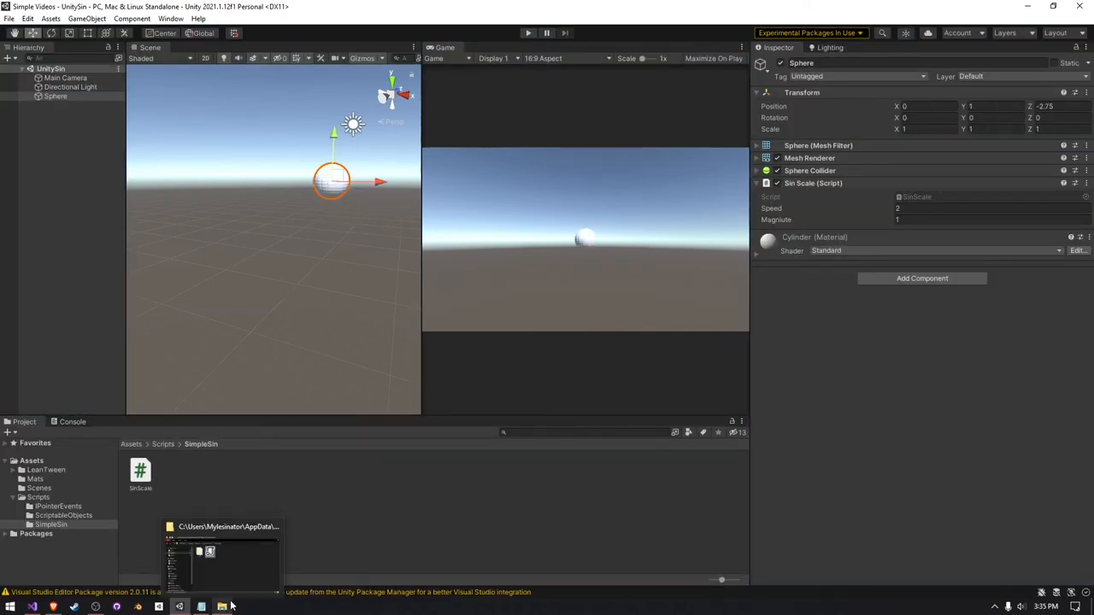
Step: Compare the saved sine data.json values with the SinScale script in Visual Studio
click(201, 607)
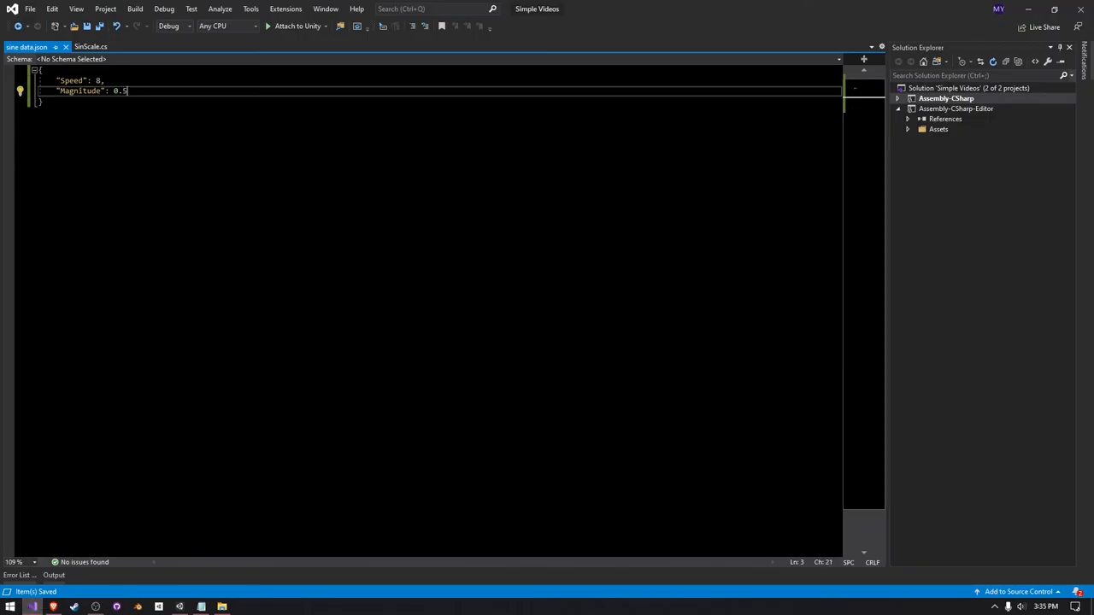
click(87, 46)
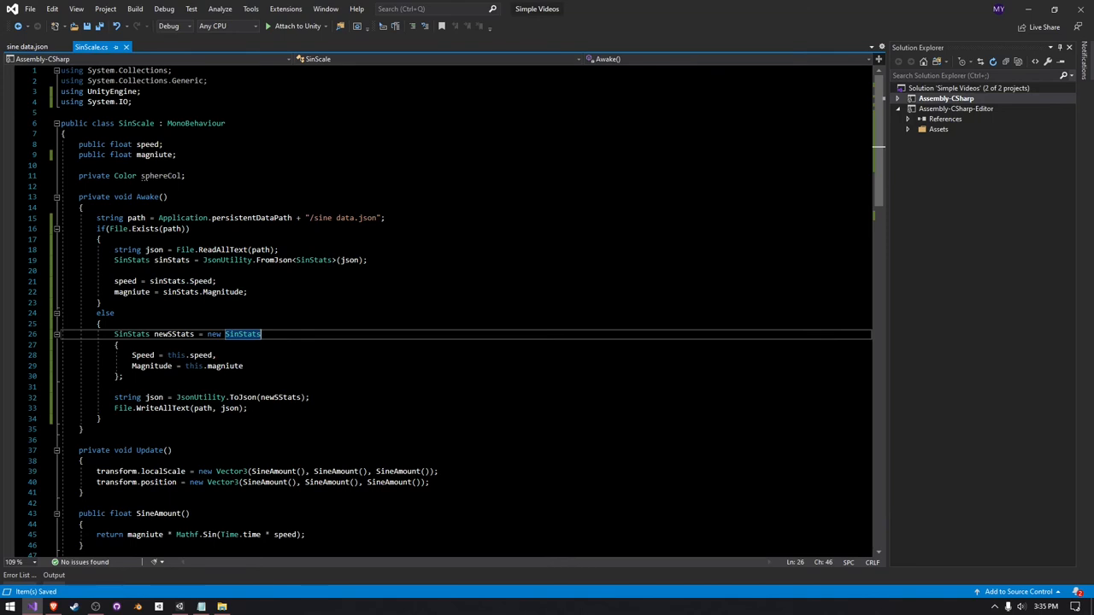
click(26, 45)
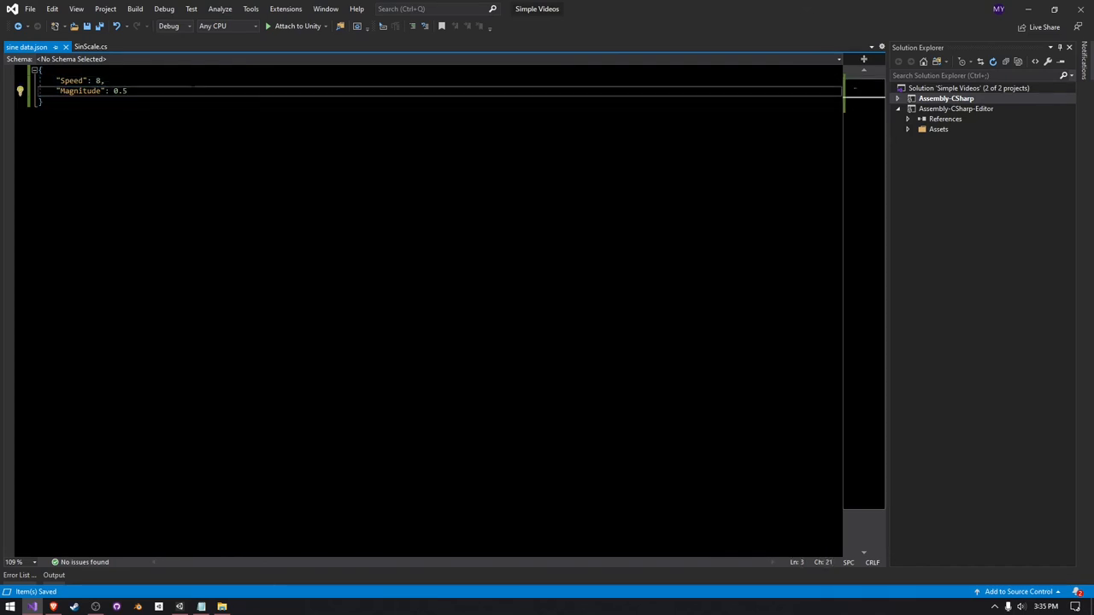
click(87, 46)
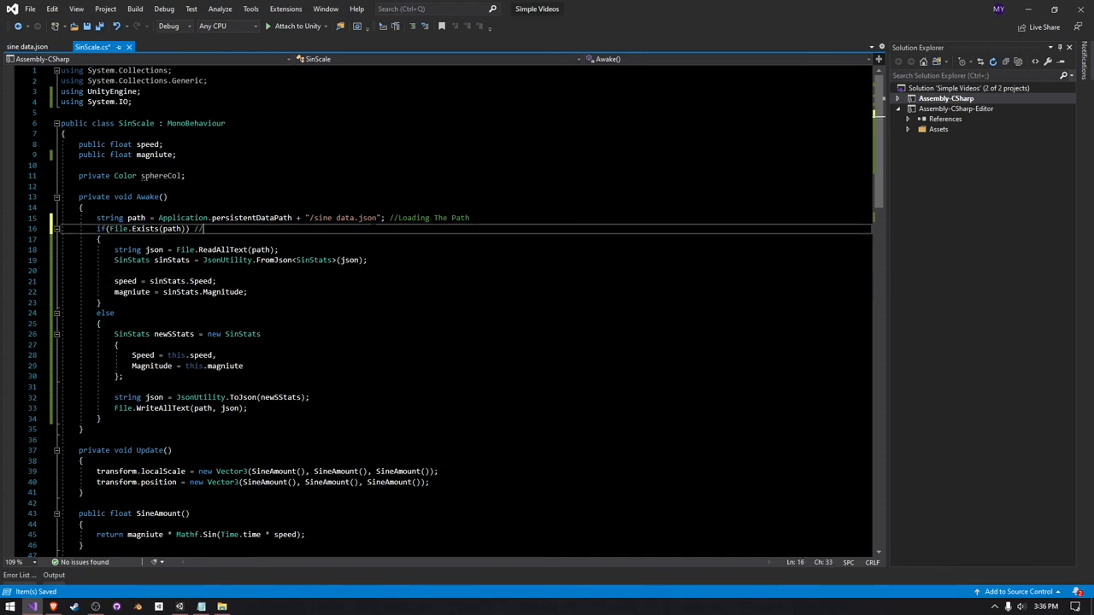
Step: Add // comments to Awake explaining the path loading, file-exists check and JSON reading
text(W)
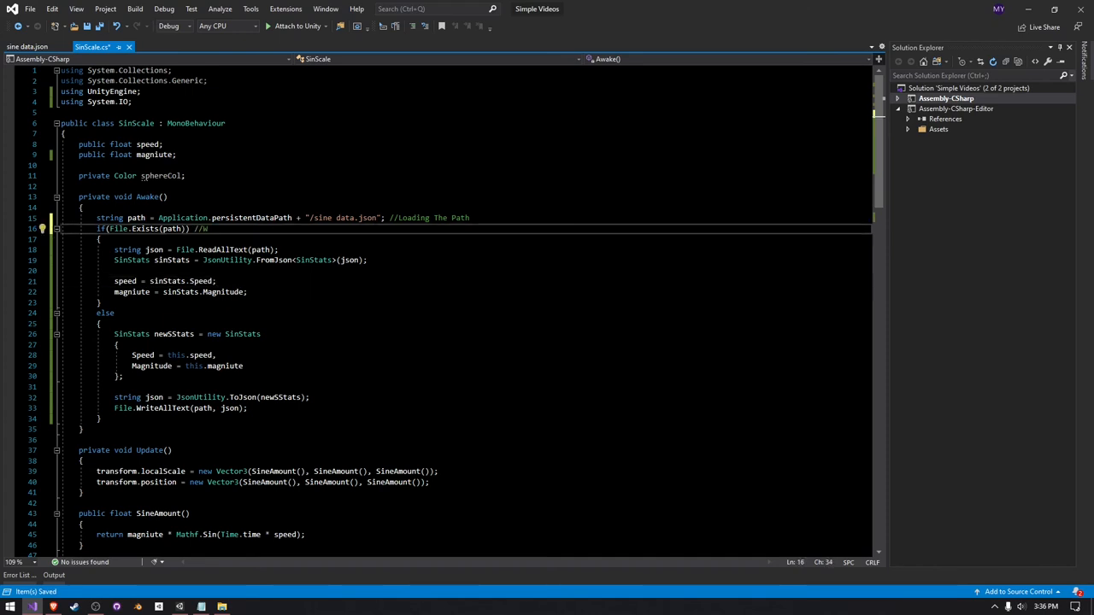
text(We are checking if the file exists)
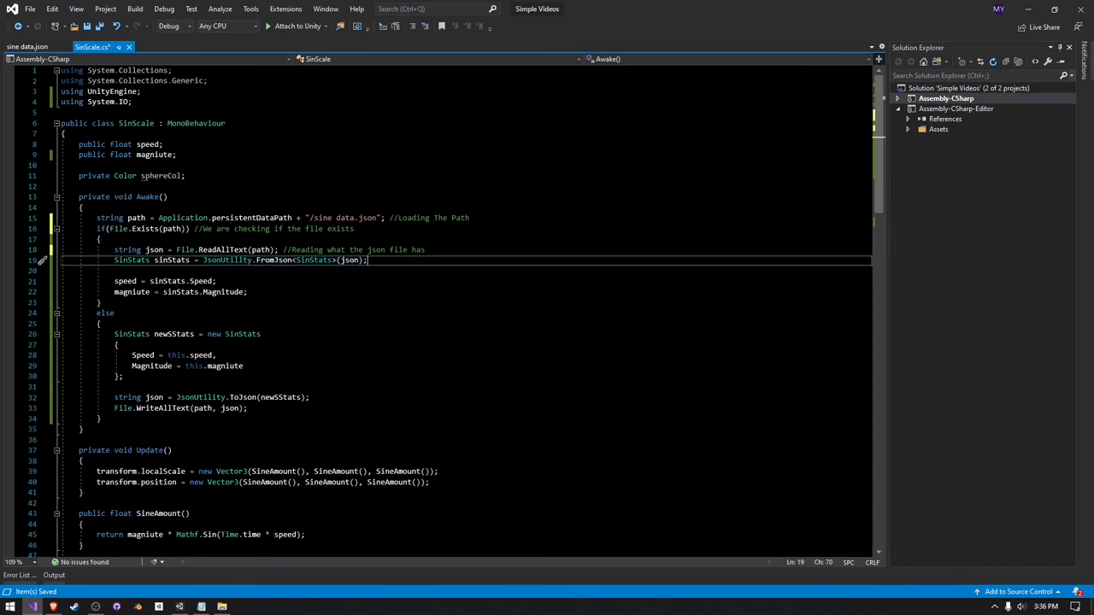
text(//)
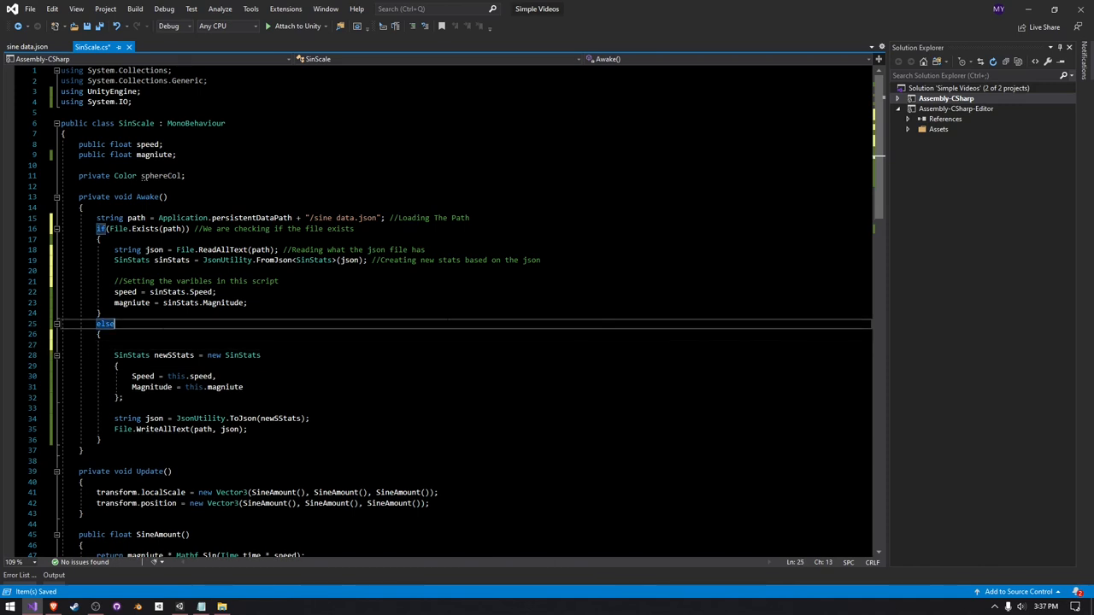
Step: Comment the else branch: 'if the file does not exist then', new stats, 'Converting this to json', 'Doing the saving'
text(//if the file does not exist then)
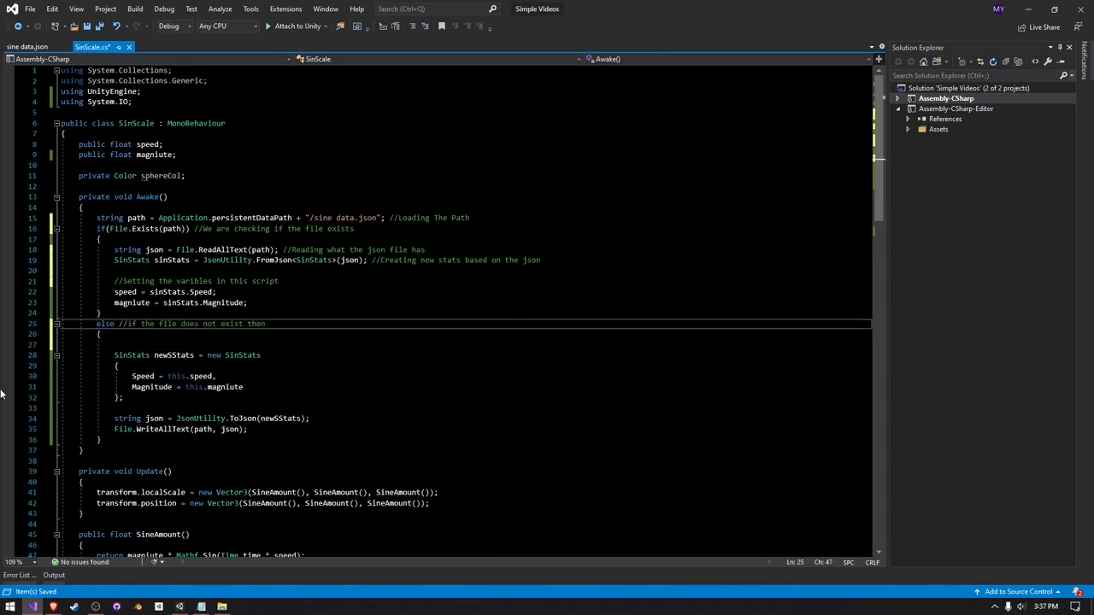
double_click(244, 355)
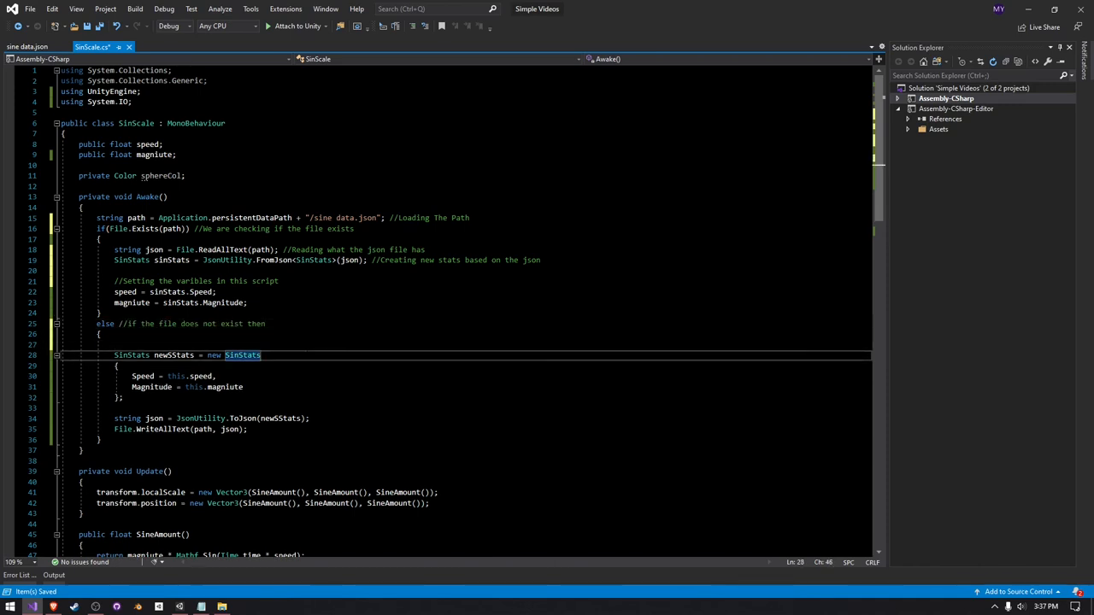
text(//)
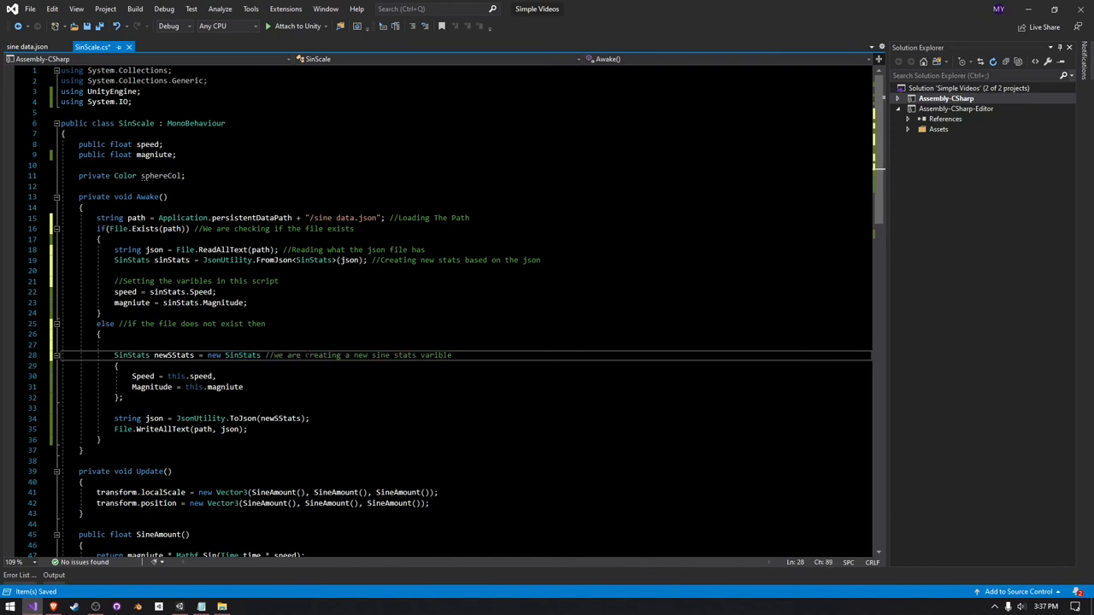
click(119, 370)
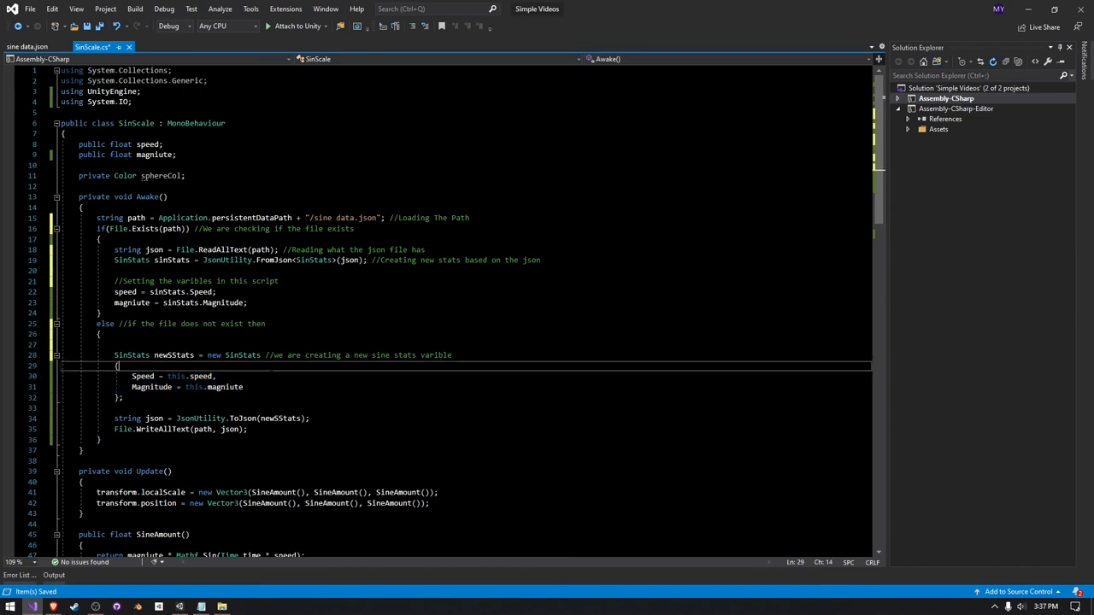
text(//assigning the varibles)
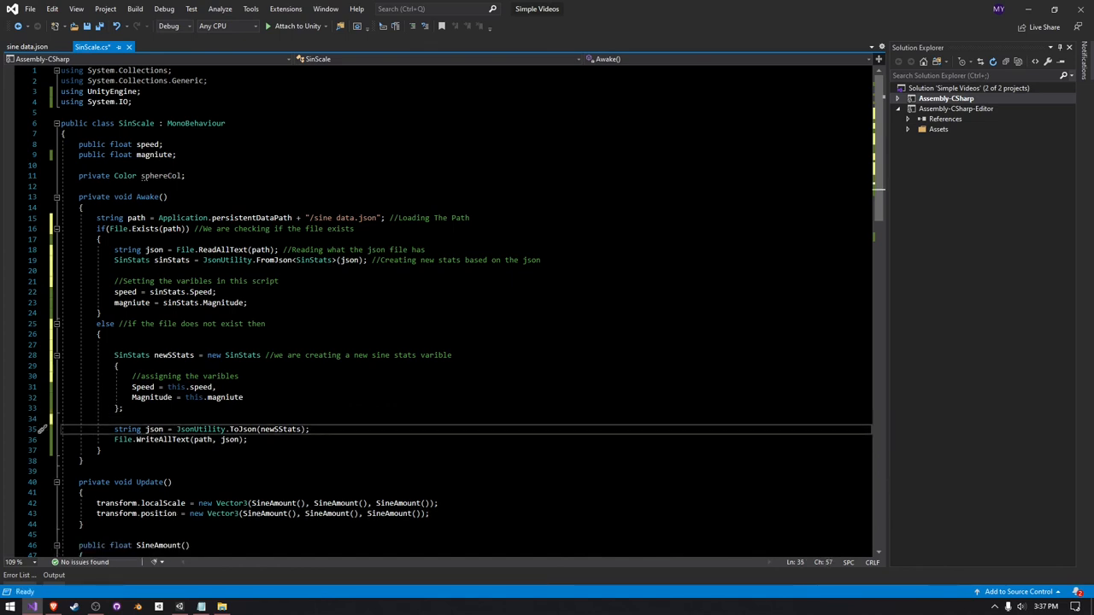
text(//Converting this to json)
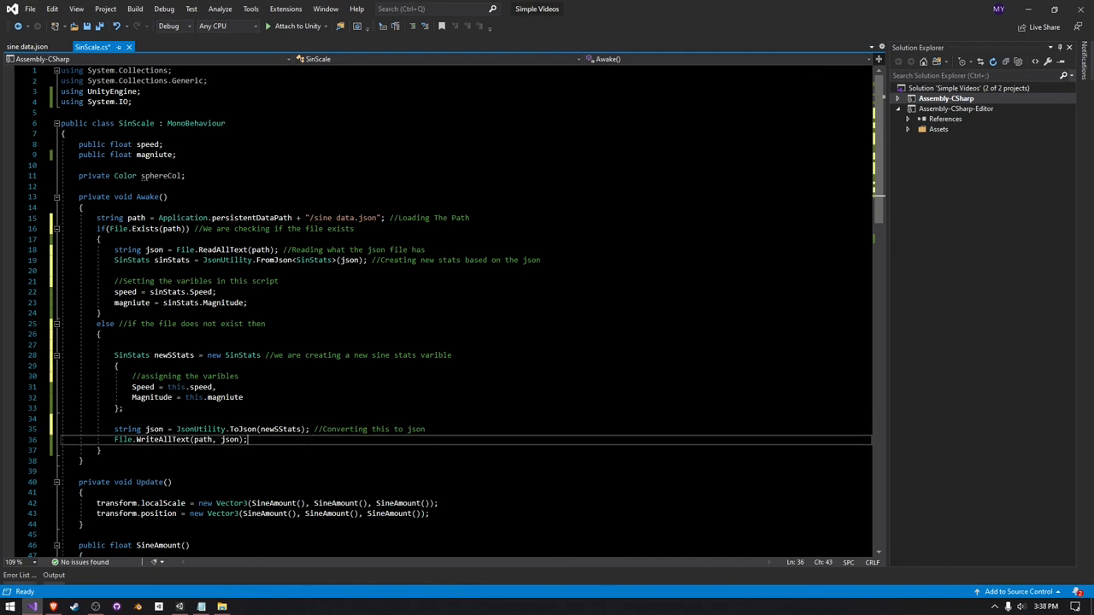
text(//Doing the saving)
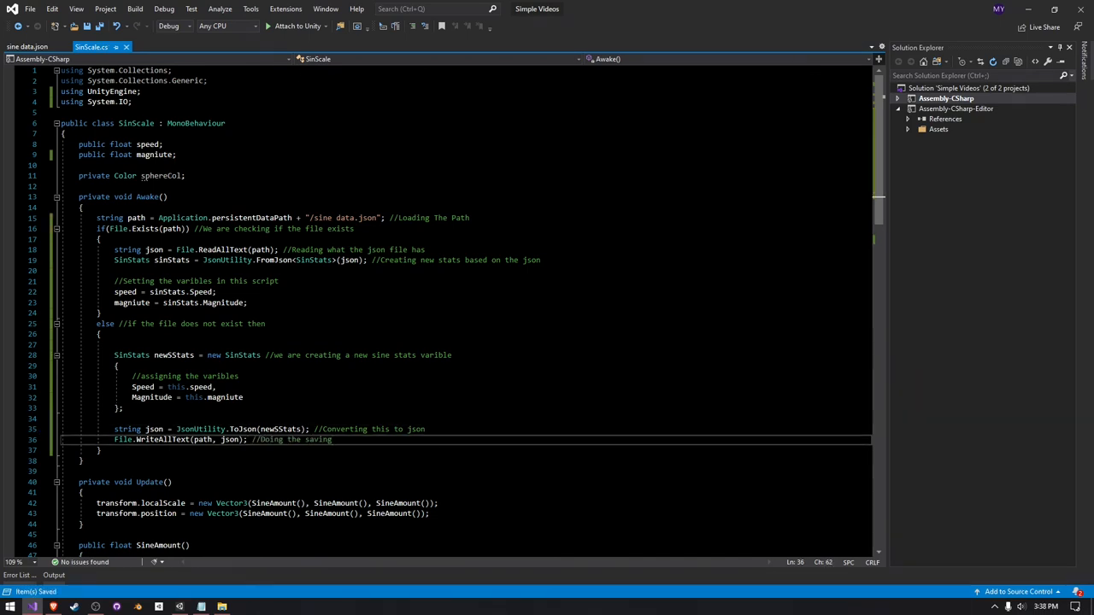